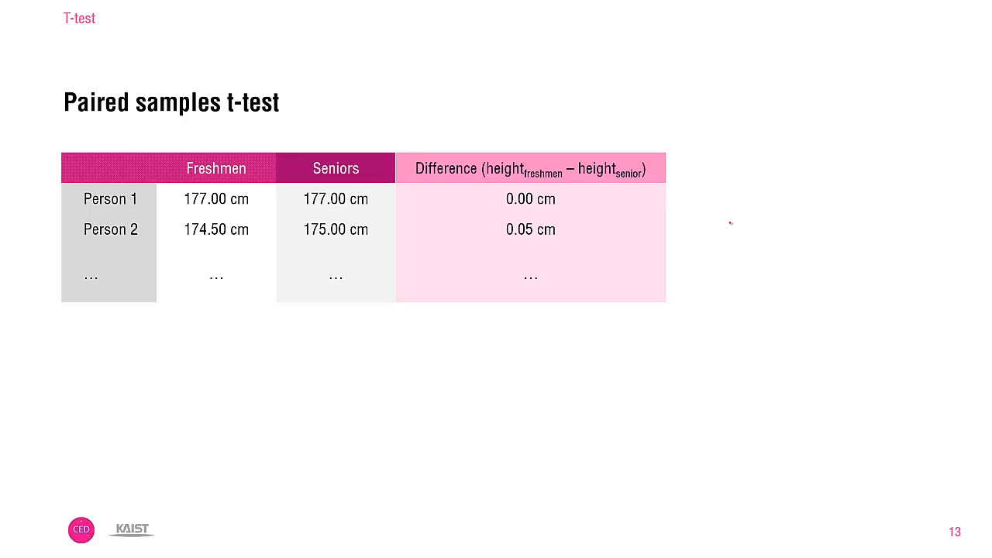
mouse_move(722, 220)
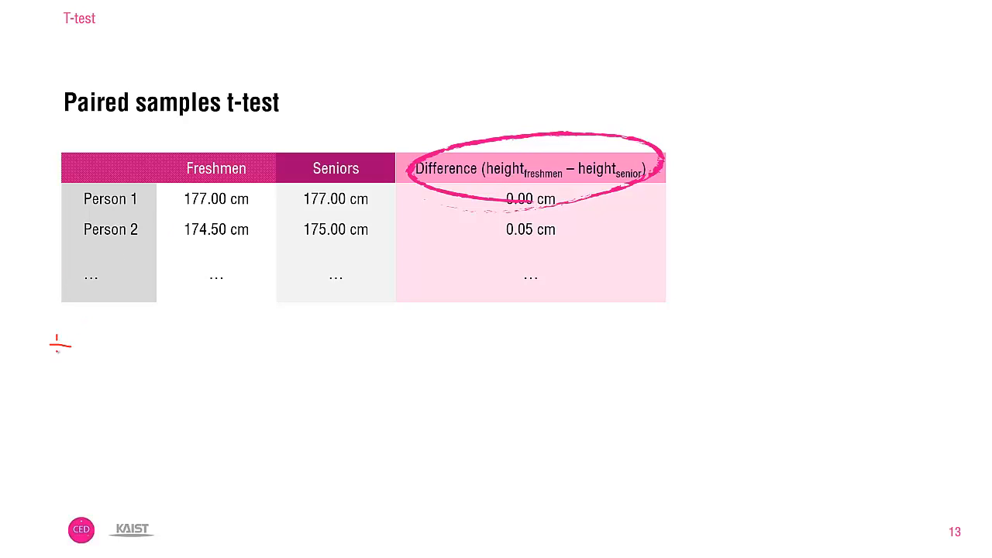
Begin handwriting 't =' in ink below the paired t-test table
left_click_drag(55, 333, 101, 353)
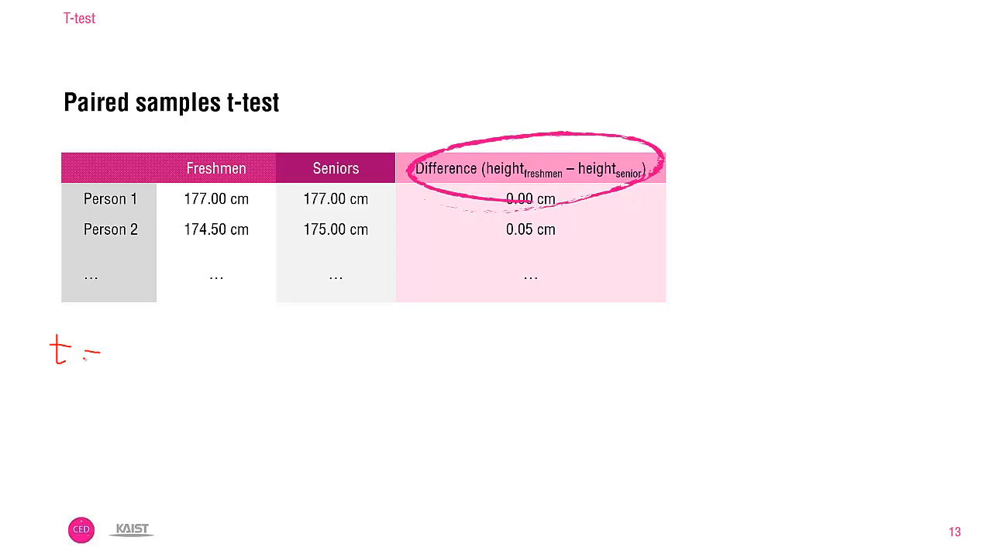
left_click_drag(86, 349, 132, 333)
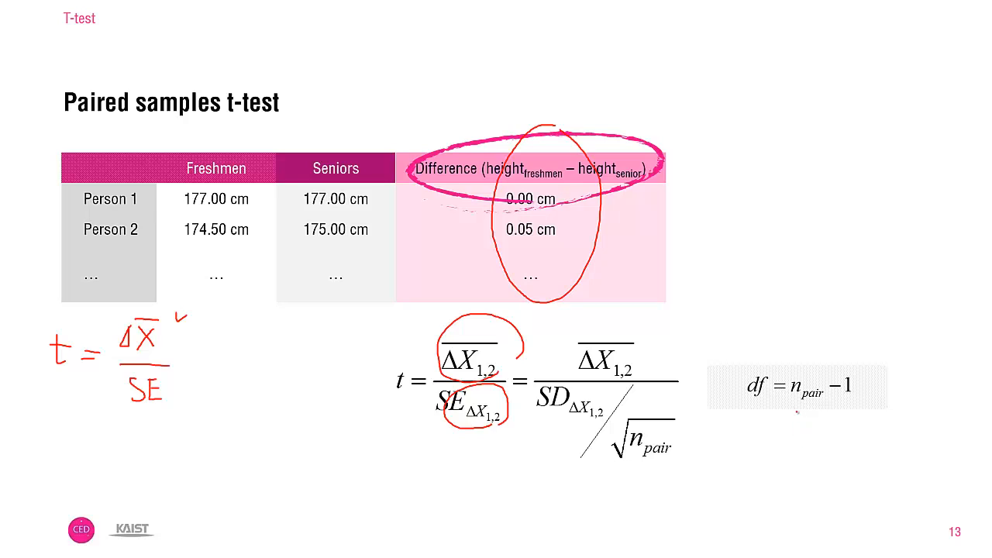
Underline n_pair in the df = n_pair − 1 formula with the pen
left_click_drag(791, 406, 868, 400)
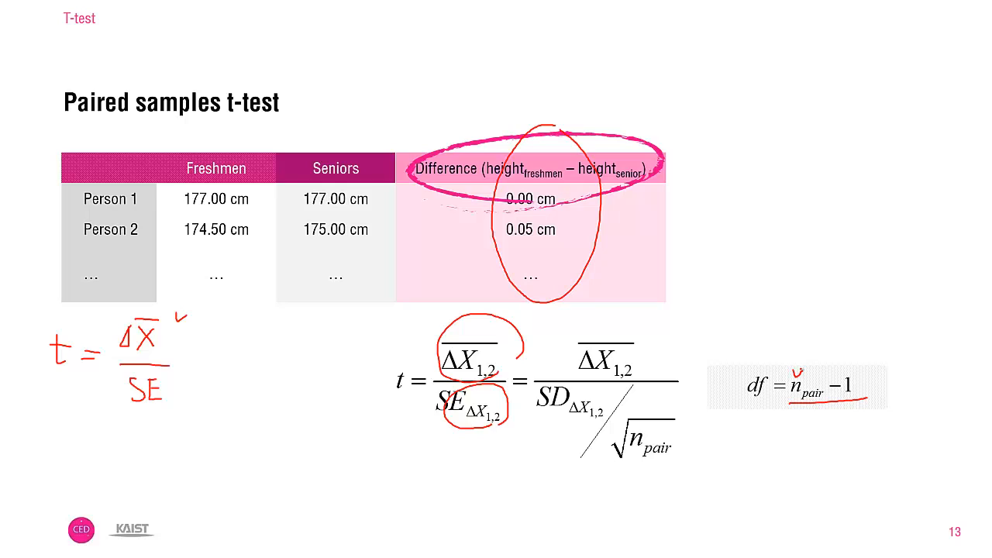
mouse_move(803, 369)
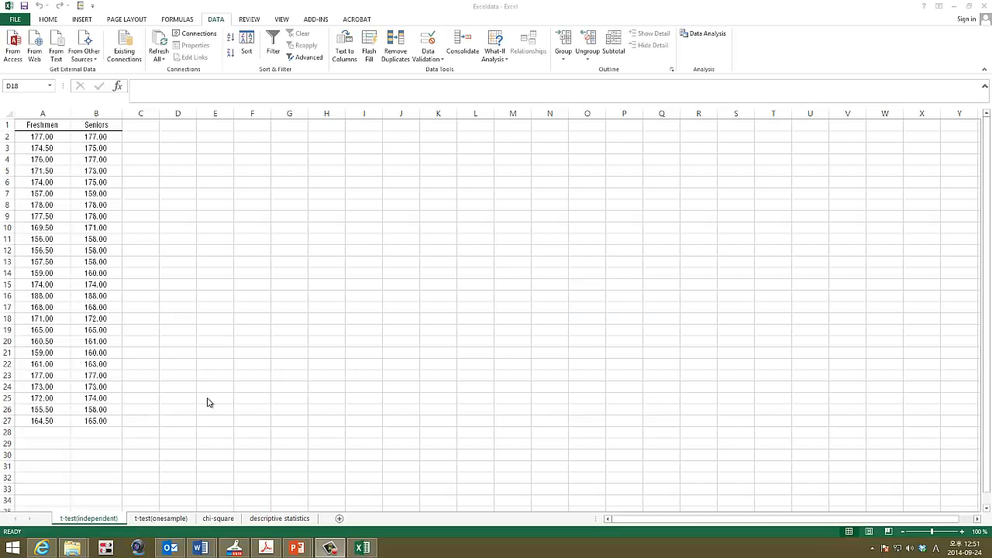
mouse_move(172, 442)
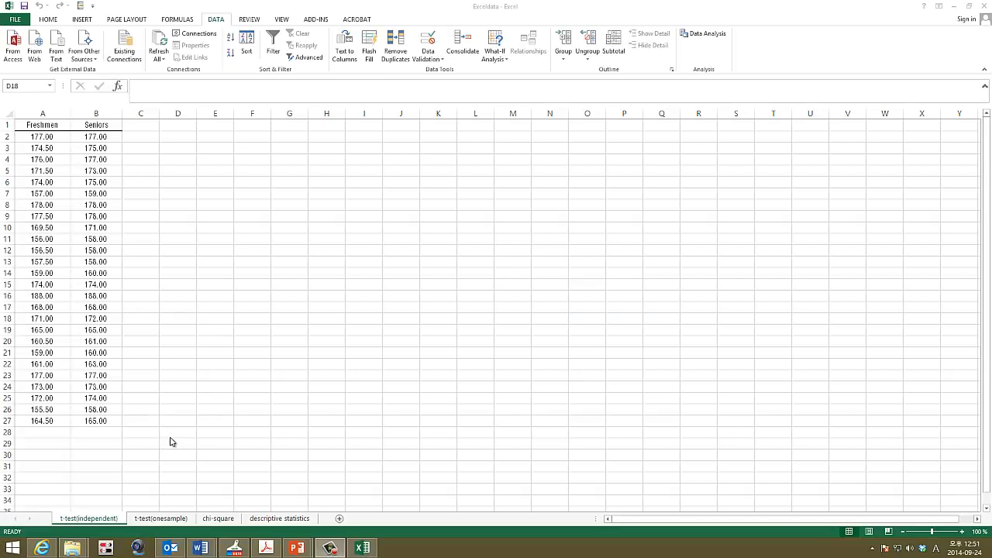
mouse_move(153, 430)
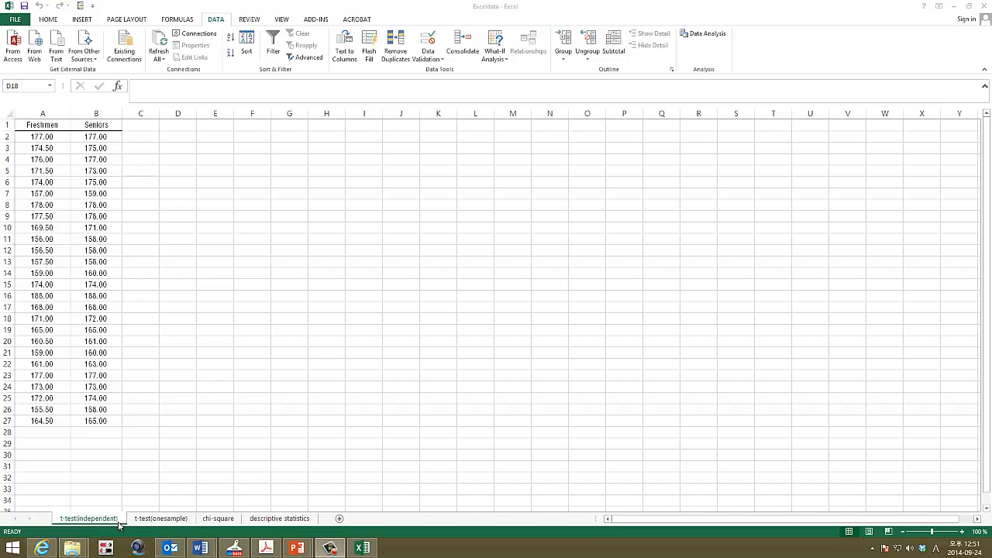
Duplicate the t-test(independent) sheet via Move or Copy with Create a copy ticked
right_click(86, 518)
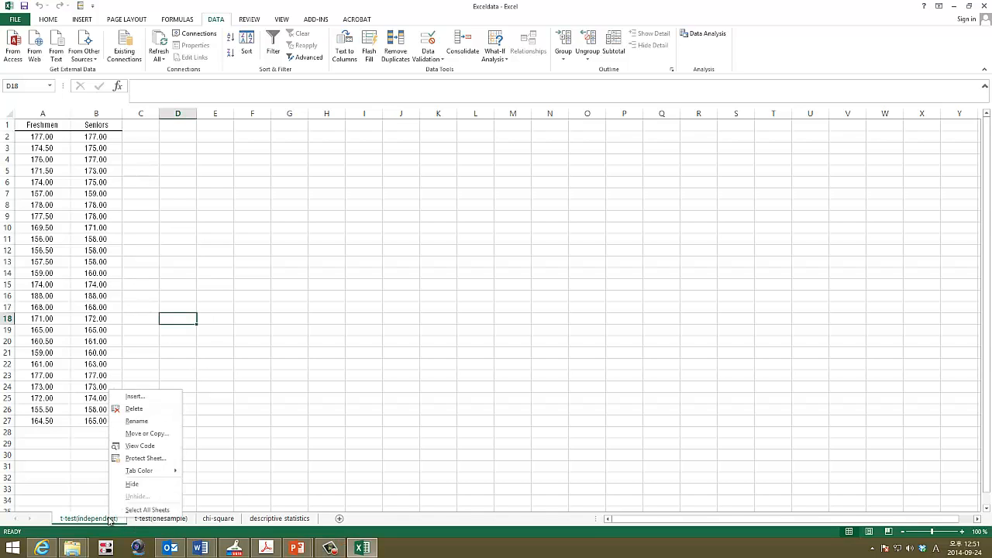
left_click(146, 434)
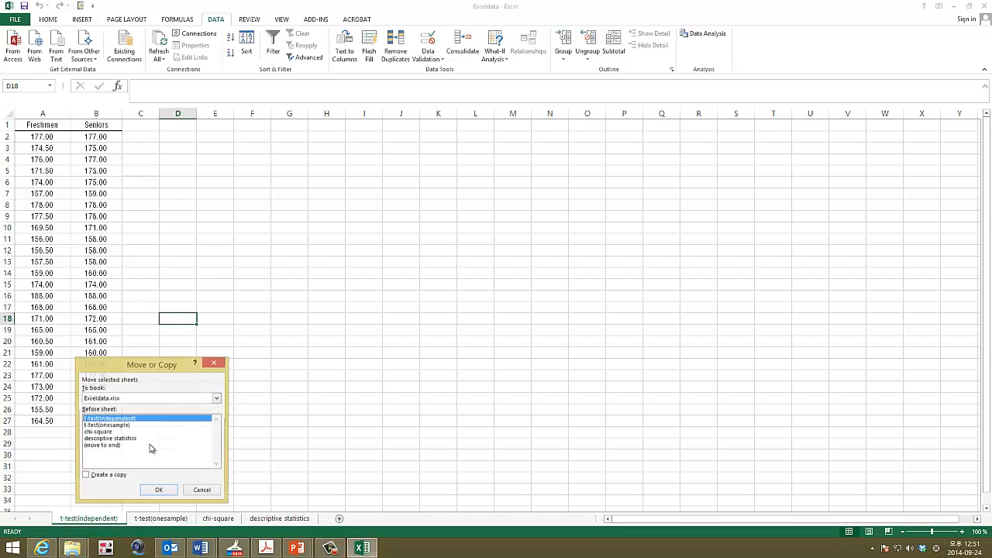
left_click(87, 475)
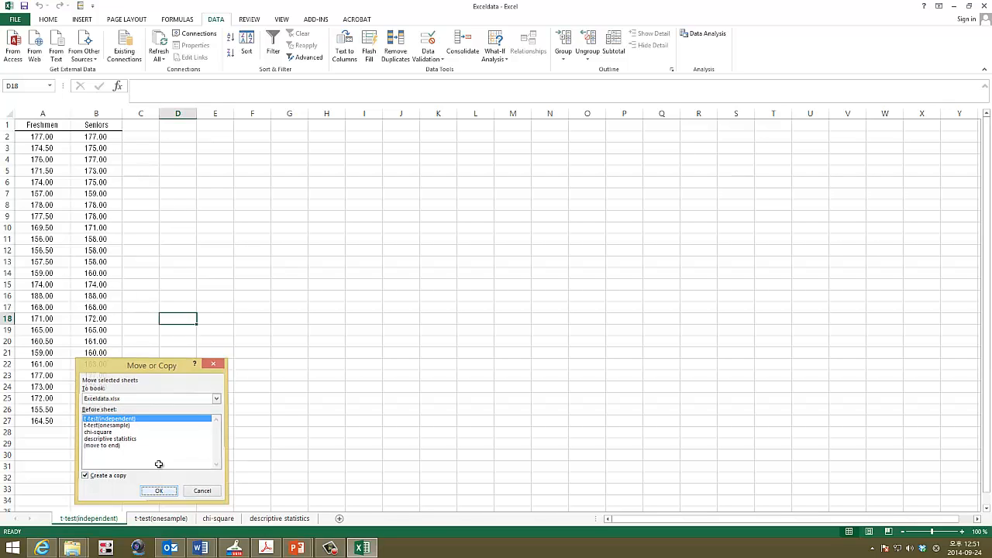
left_click(160, 490)
type("t-test(p")
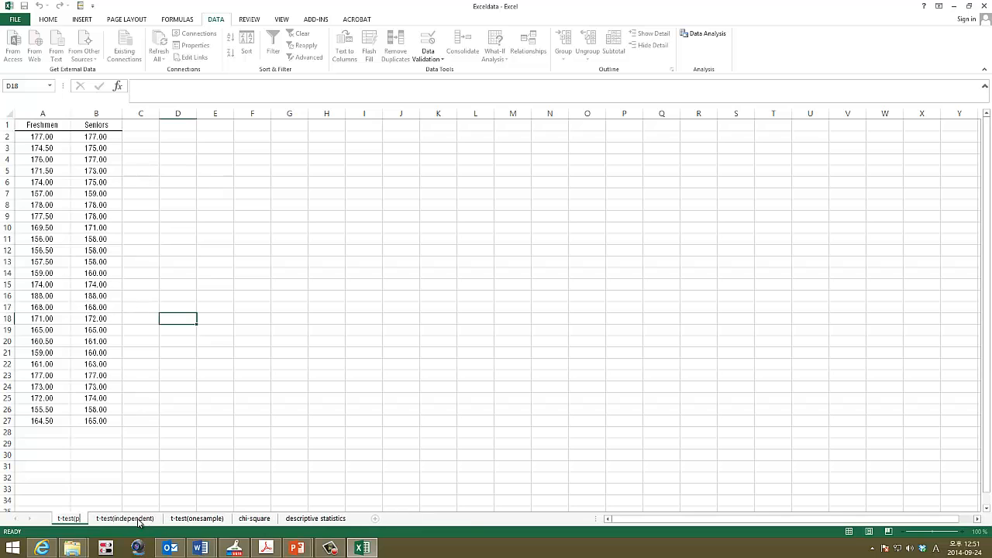
Name the sheet t-test(paired) and relabel the headers 2011 and 2014(3 years later)
left_click(68, 518)
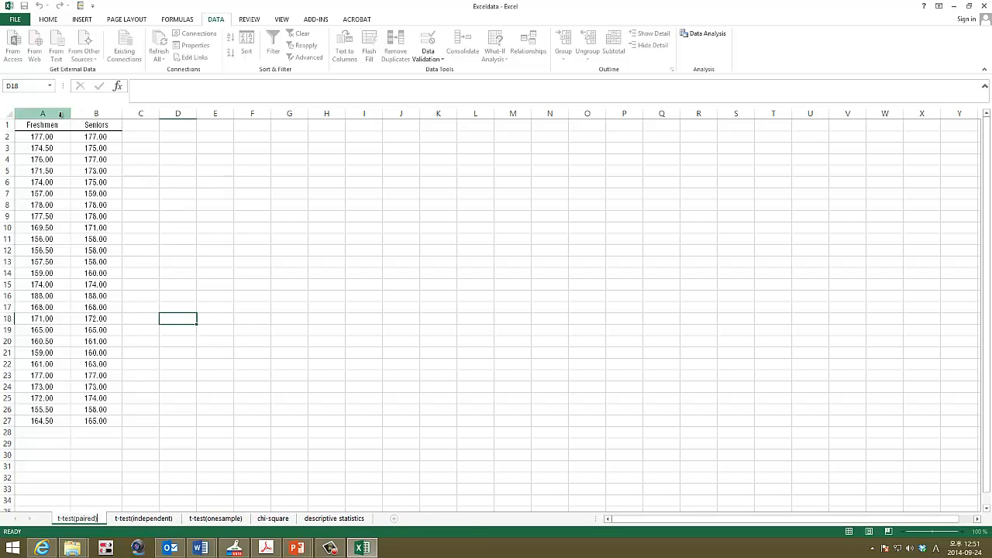
double_click(43, 124)
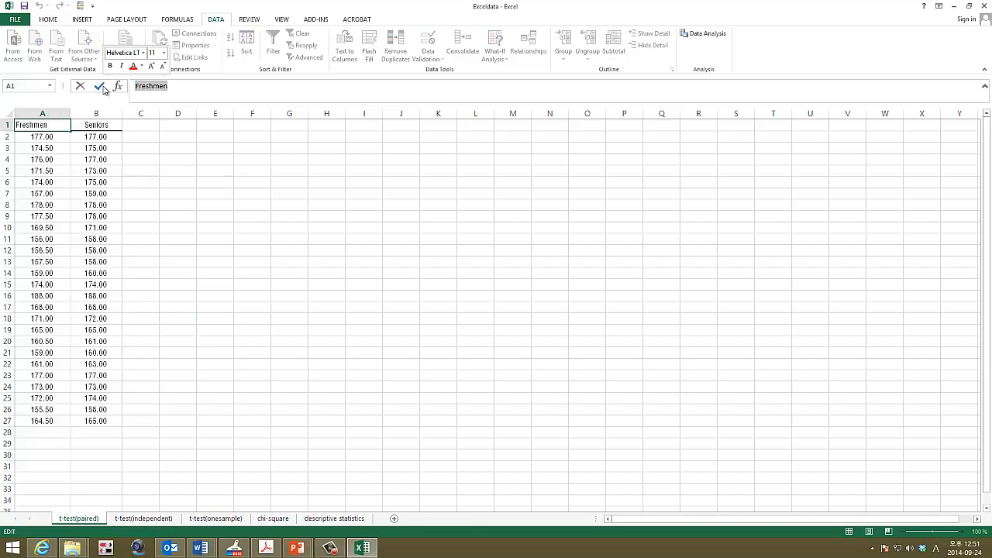
type("2011")
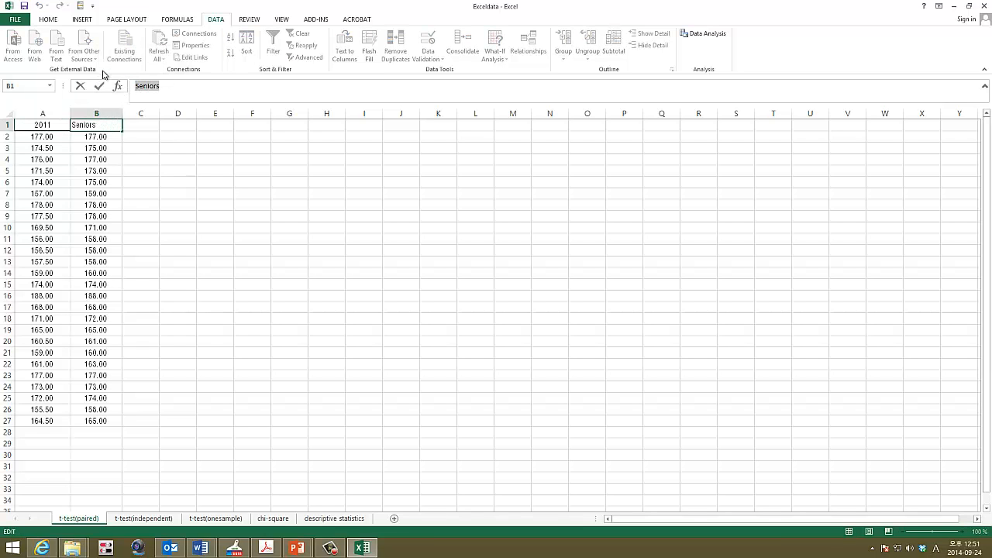
type("2014(3 years later")
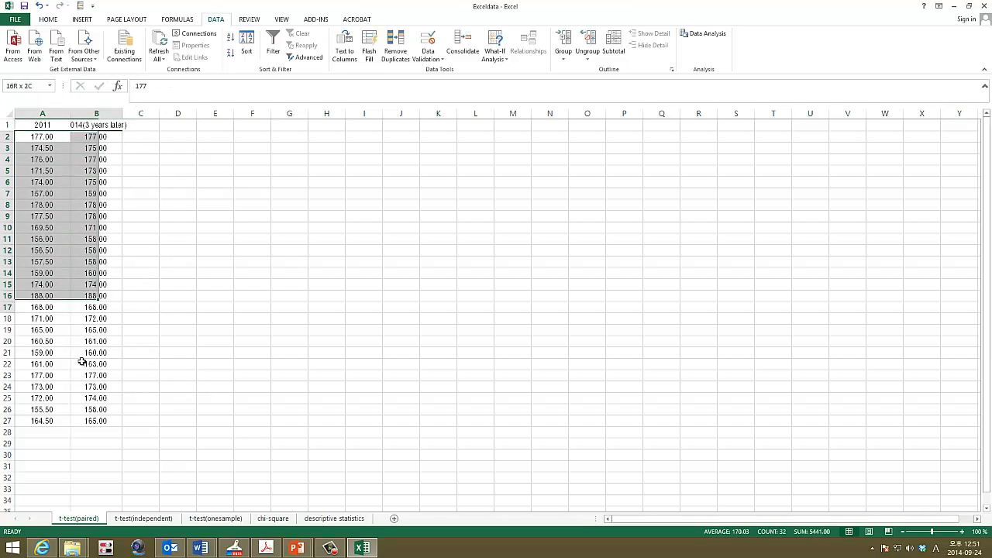
Widen column B for its header and add a 'difference' heading in column D
left_click(96, 113)
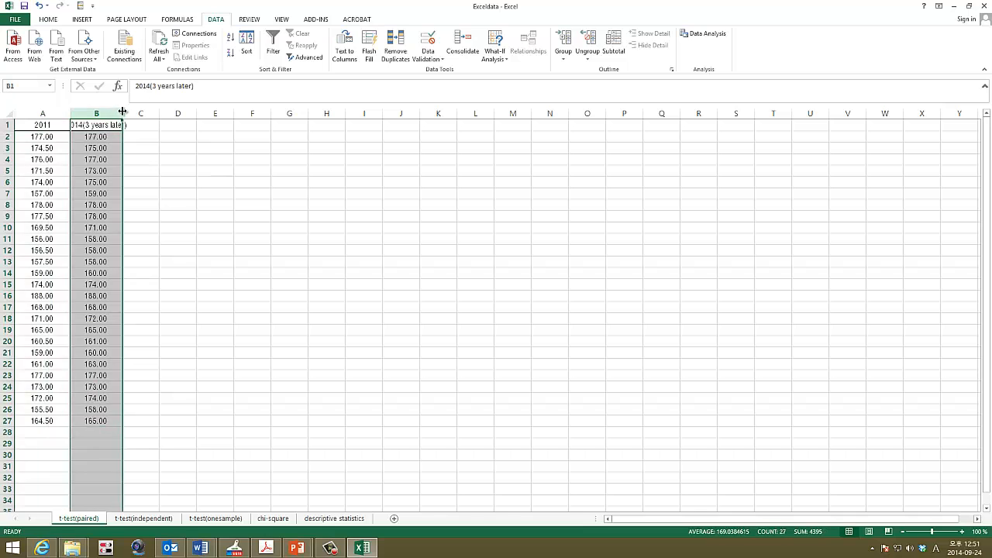
left_click_drag(123, 113, 140, 113)
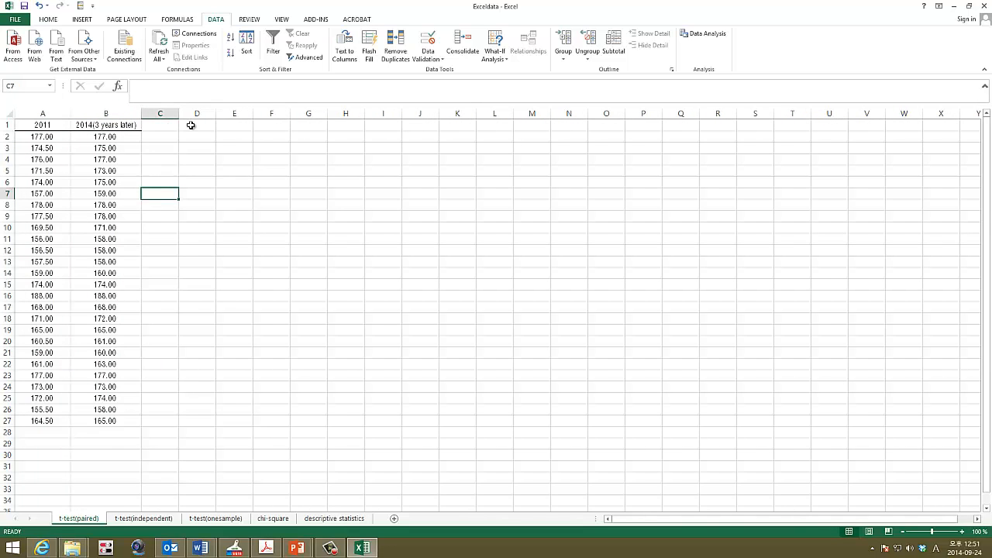
type("difference")
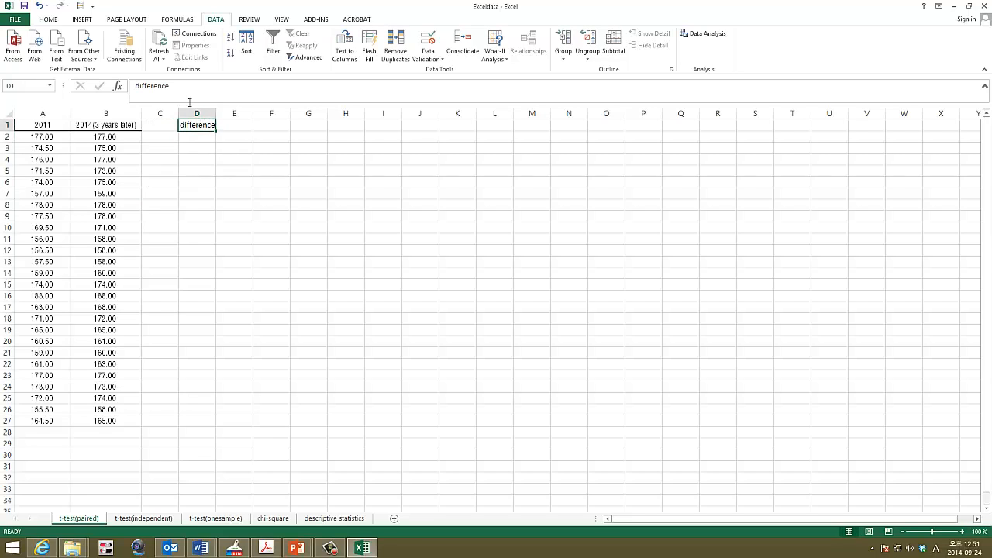
Enter =A2-B2 in D2, fill it down to row 27, and select the differences for yellow highlighting
left_click(46, 19)
type("=")
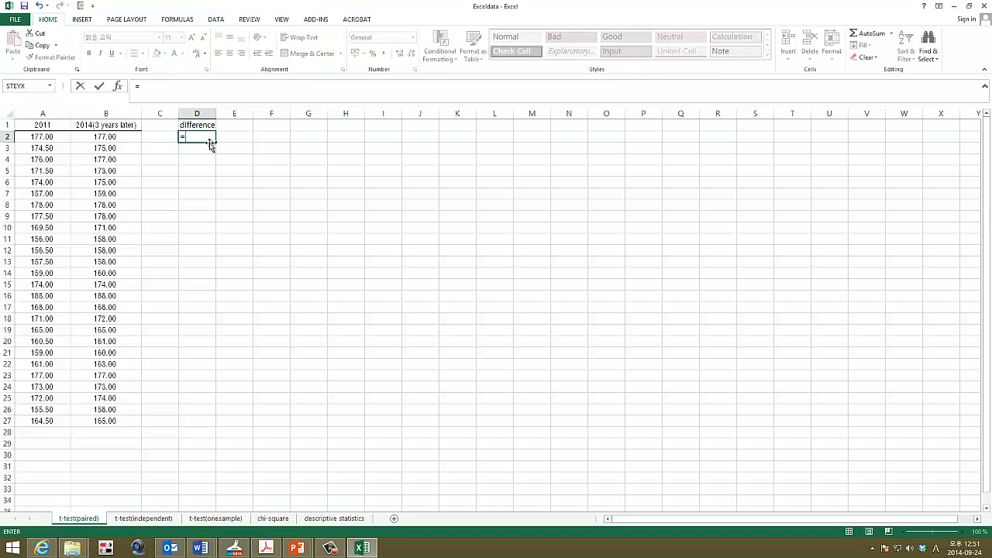
left_click(43, 137)
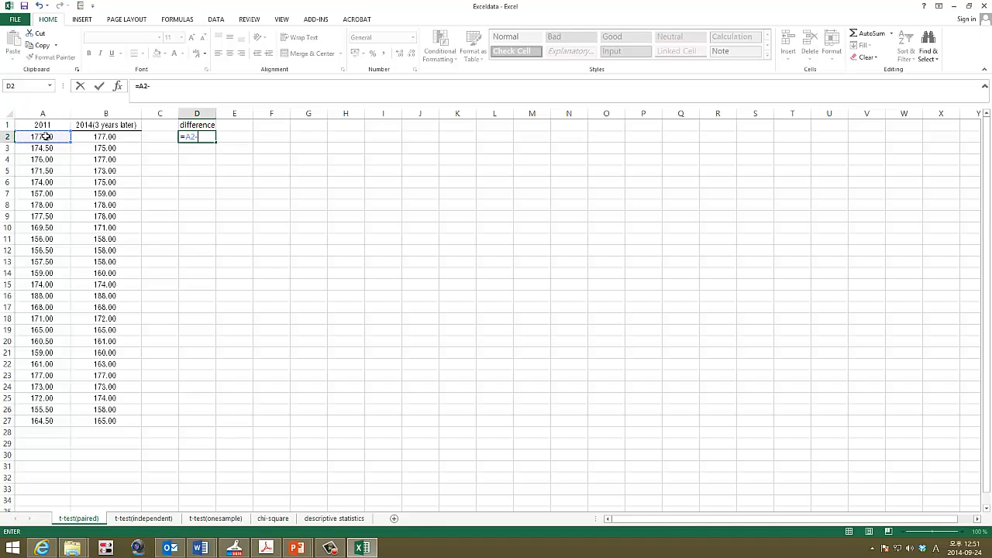
left_click(105, 137)
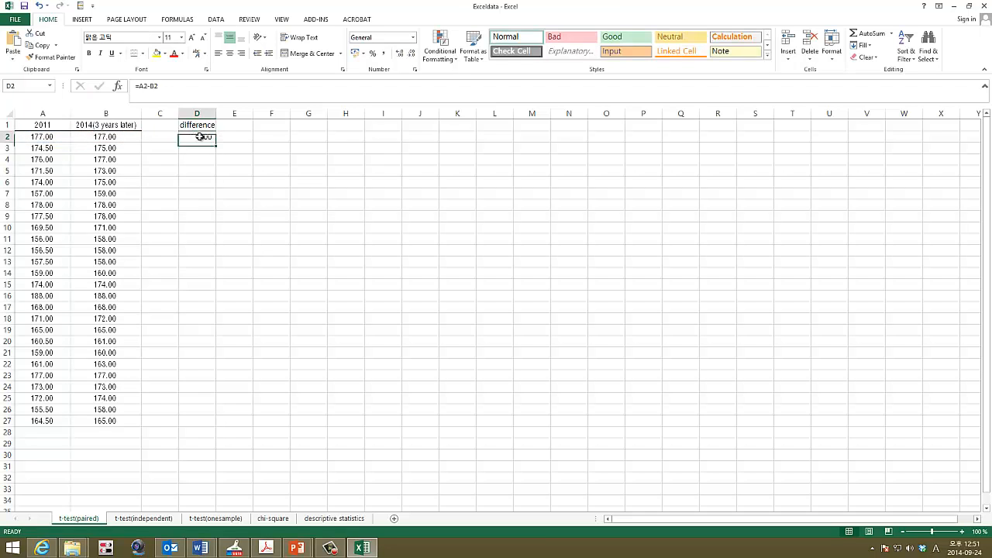
left_click_drag(197, 142, 197, 425)
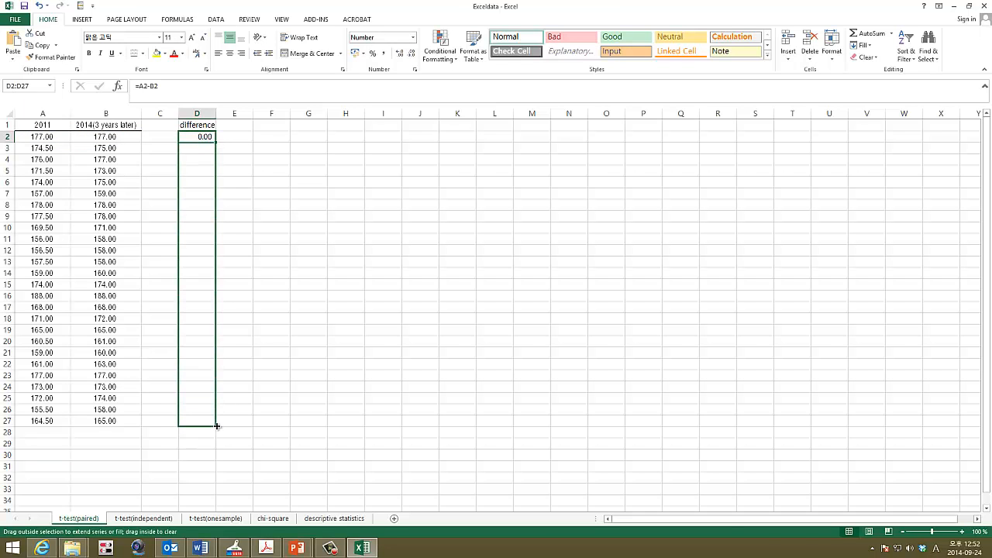
left_click_drag(197, 137, 197, 421)
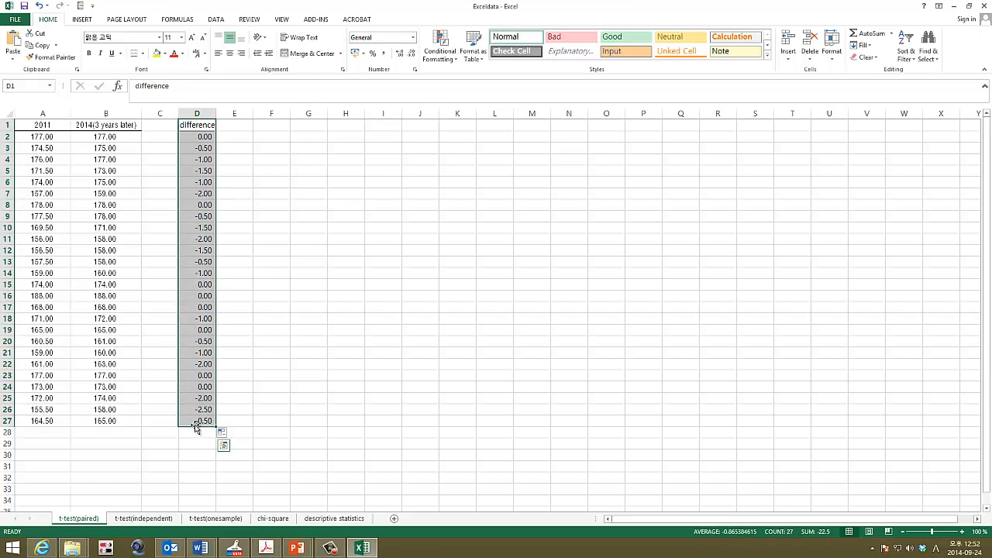
mouse_move(189, 418)
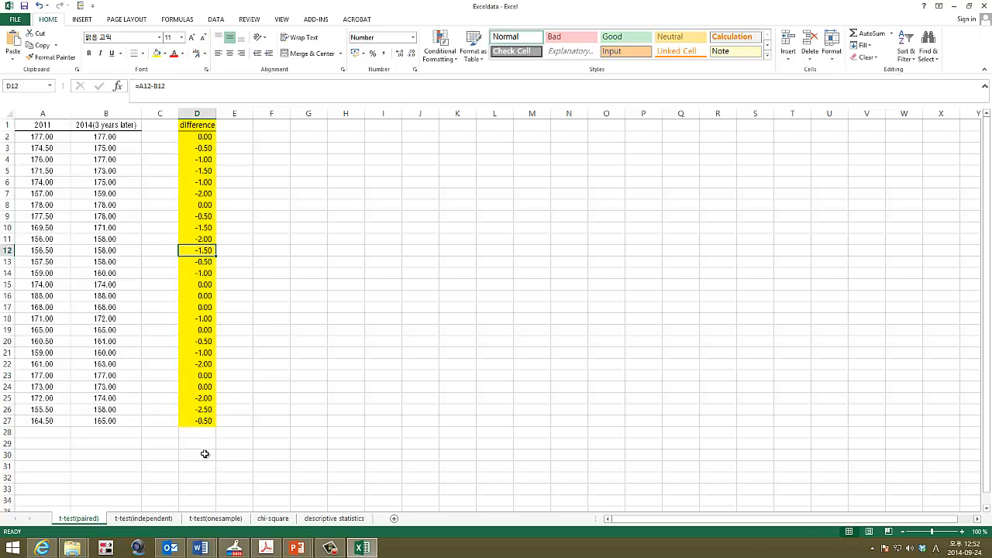
Label F4:F6 as M, SD, SE, shade them yellow and border the label and result cells
left_click(271, 158)
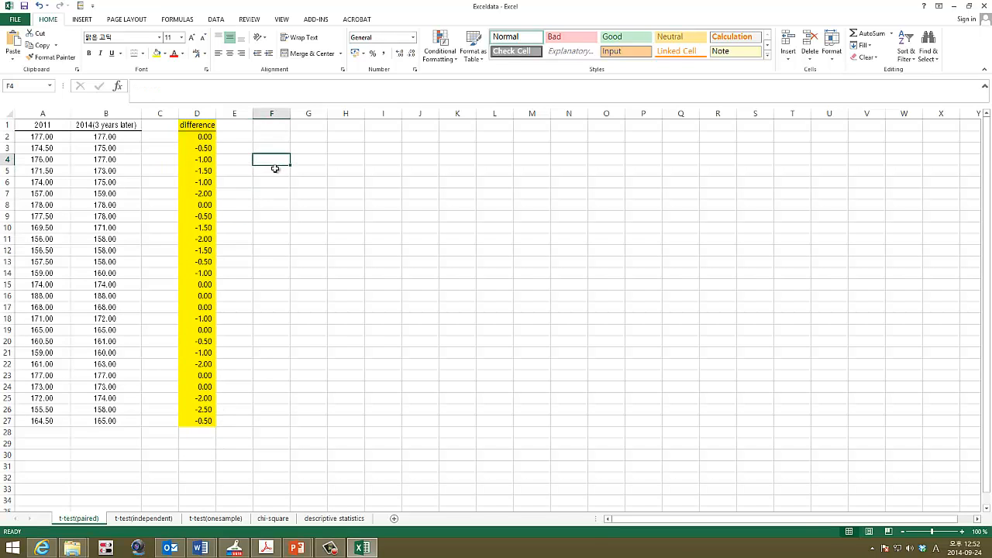
type("ave")
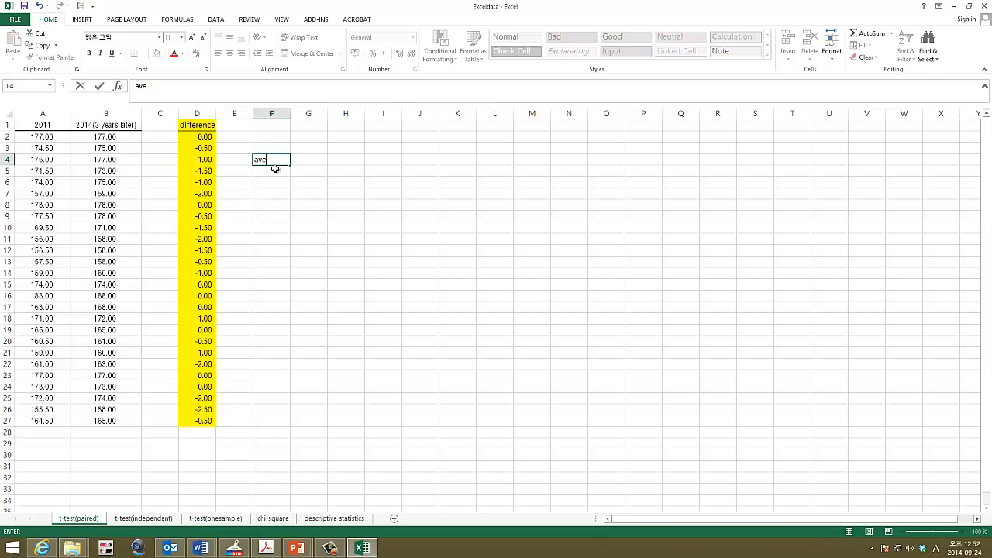
key("Escape")
type("M")
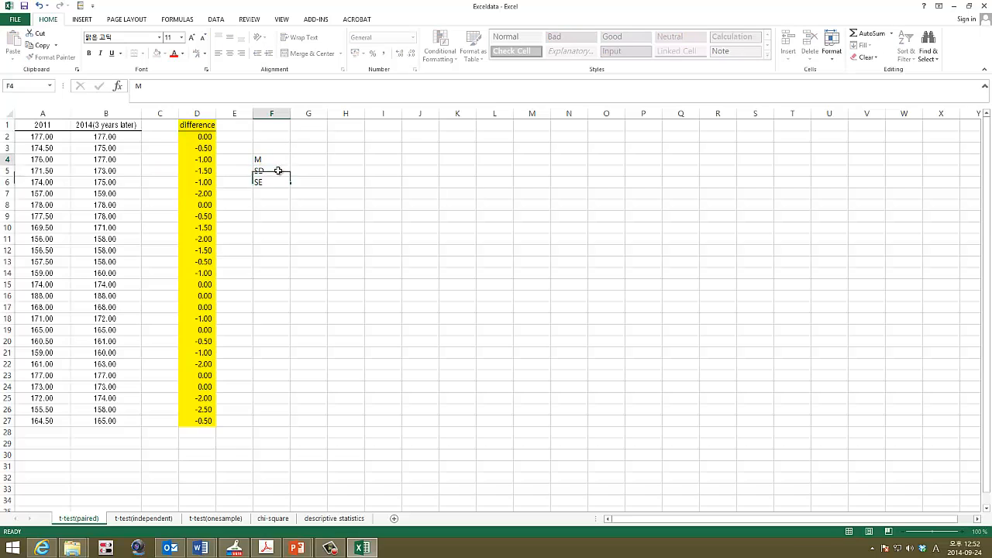
left_click_drag(272, 160, 272, 181)
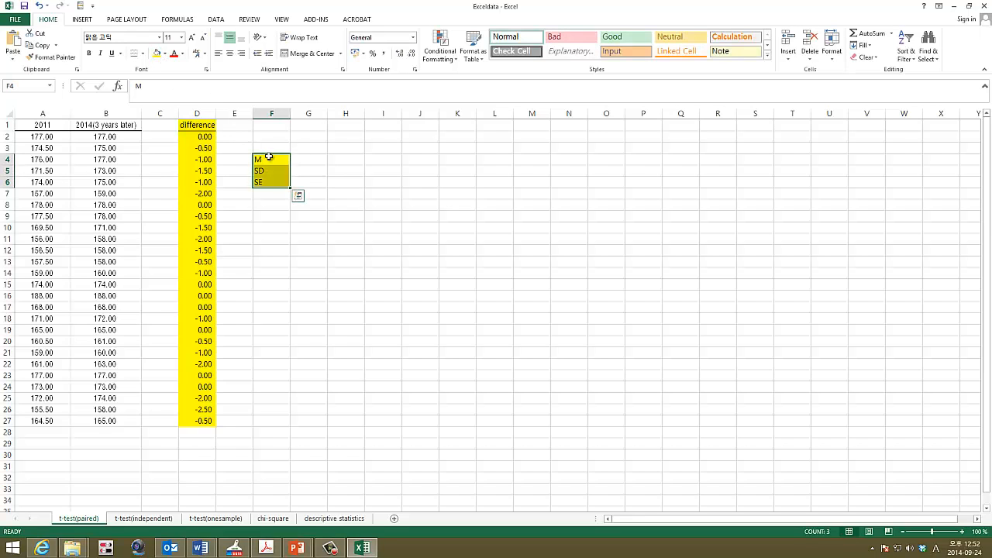
left_click(145, 53)
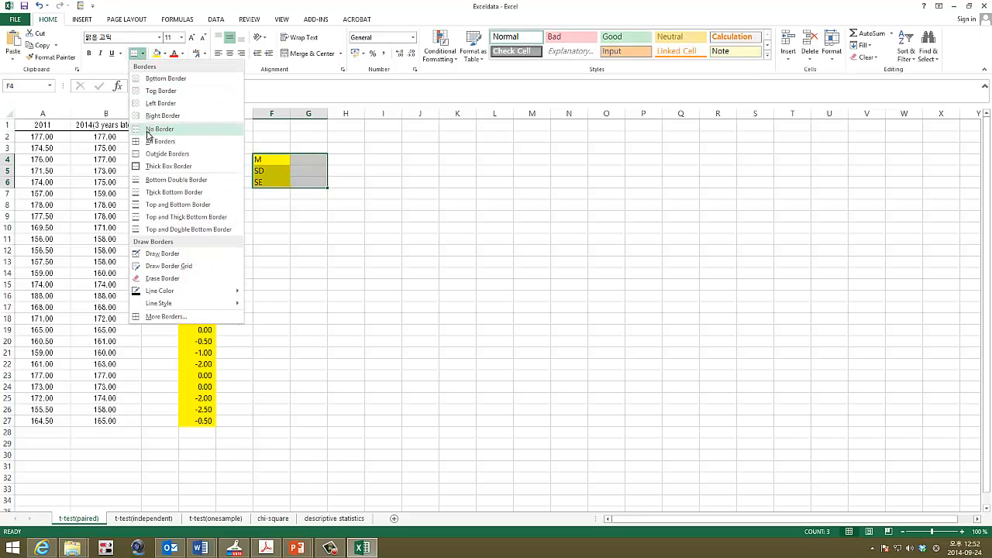
left_click(159, 128)
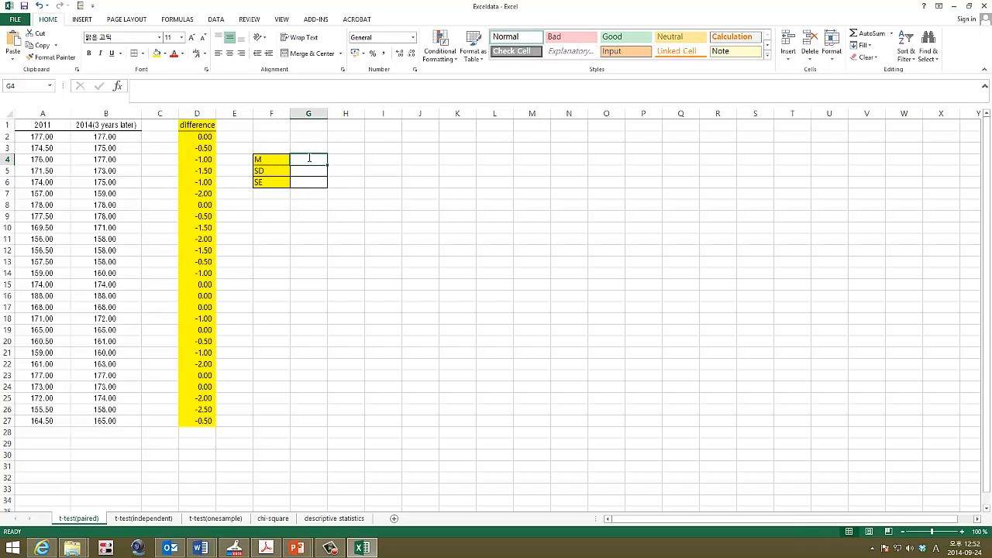
Compute the mean (AVERAGE) and standard deviation (STDEV.S) of the differences D2:D27
type("=aver")
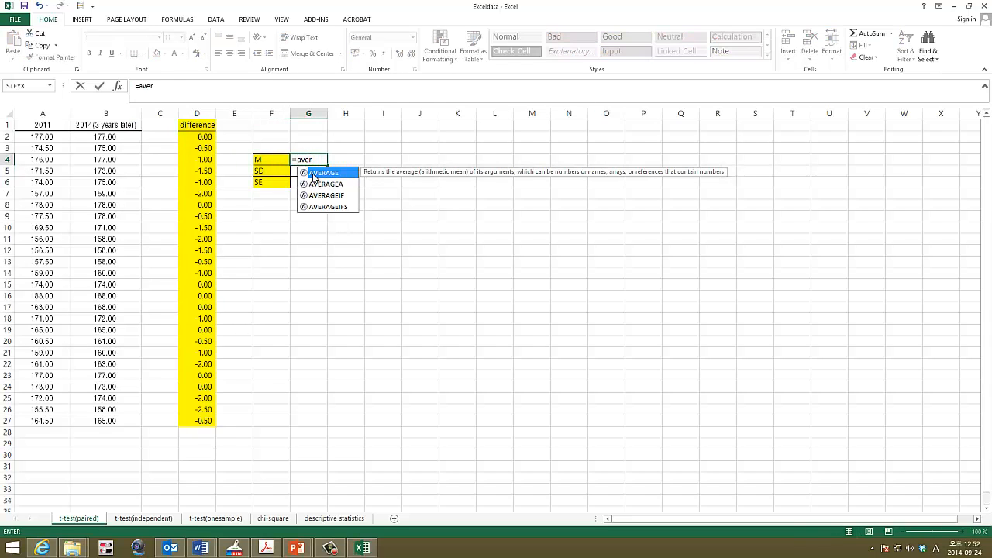
left_click_drag(195, 137, 195, 422)
type("=")
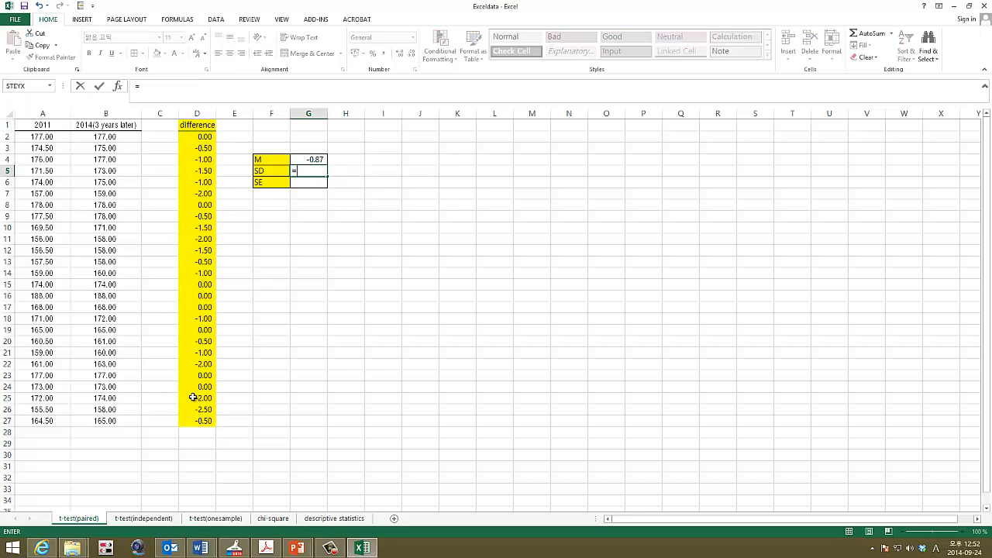
type("st")
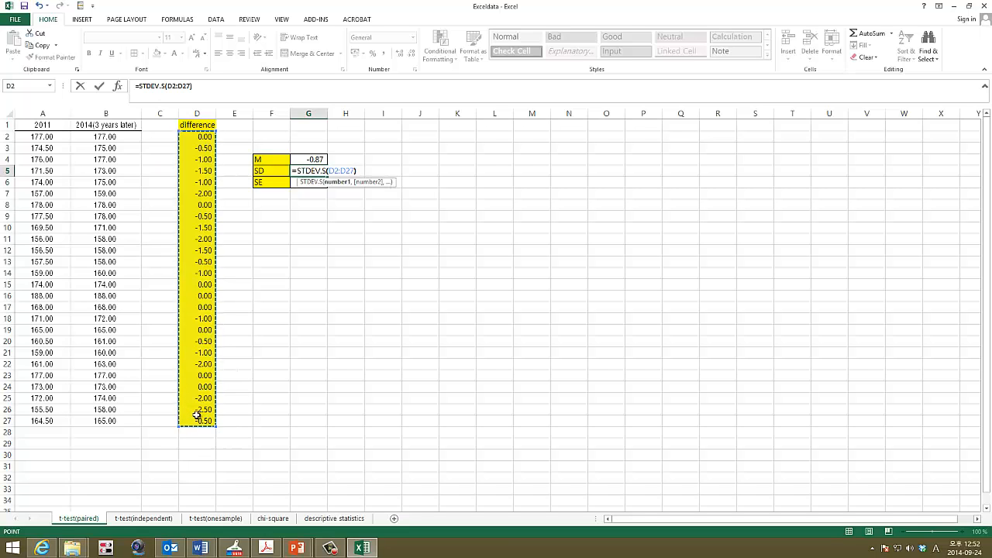
key("Enter")
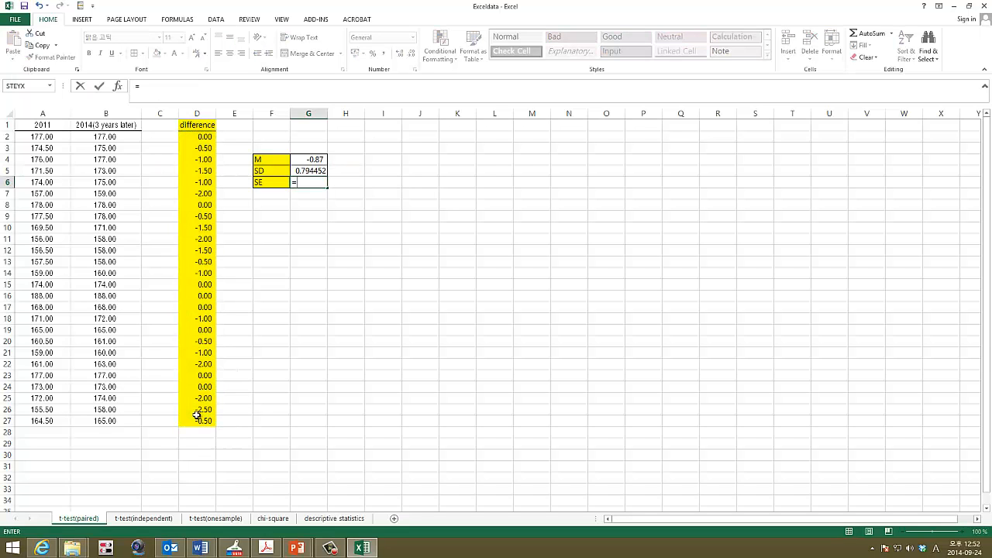
mouse_move(248, 371)
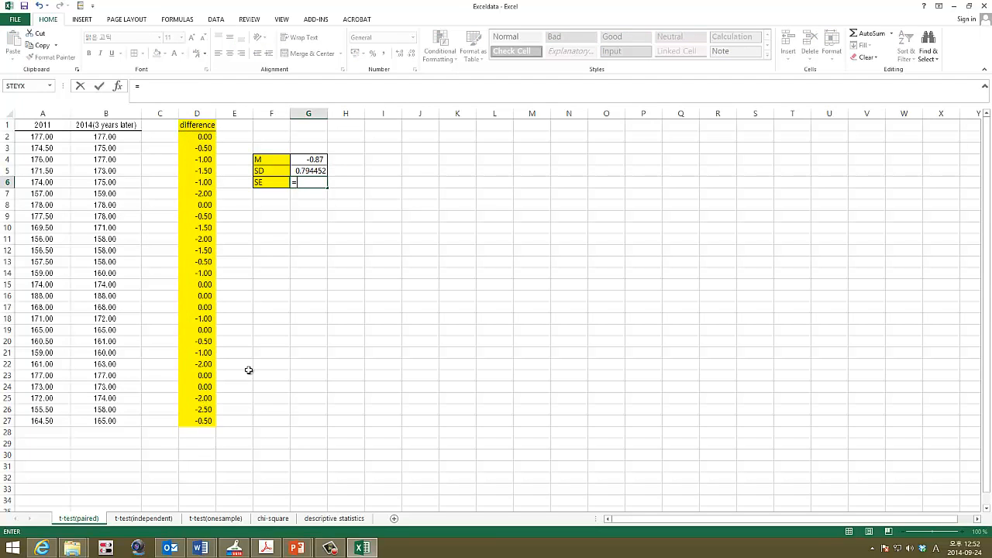
Compute the standard error as SD divided by SQRT(26)
left_click(309, 171)
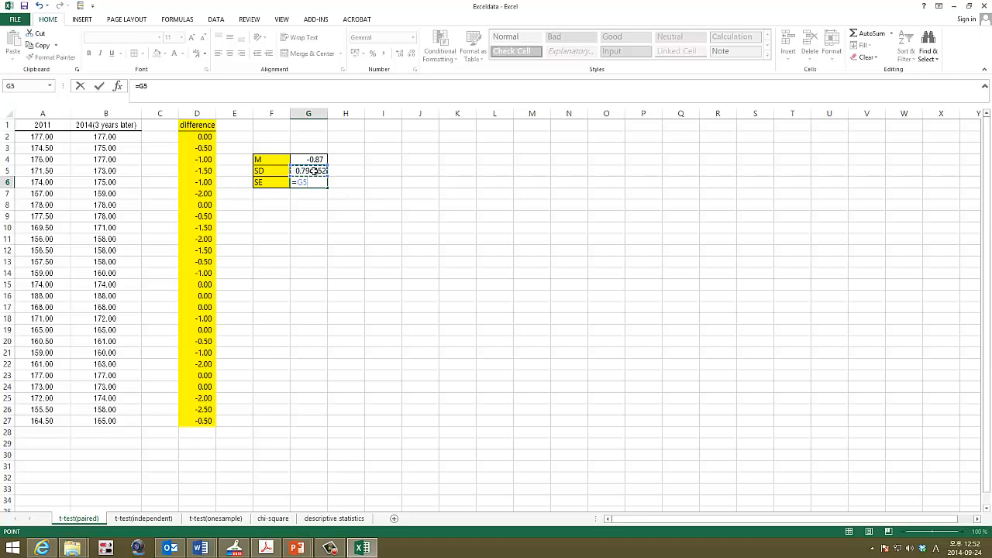
type("/sq")
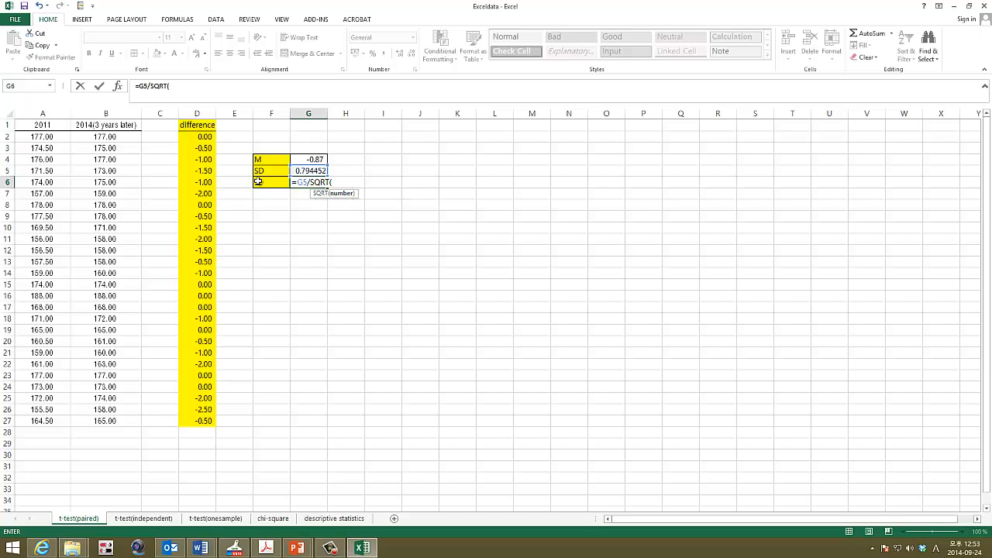
type("26")
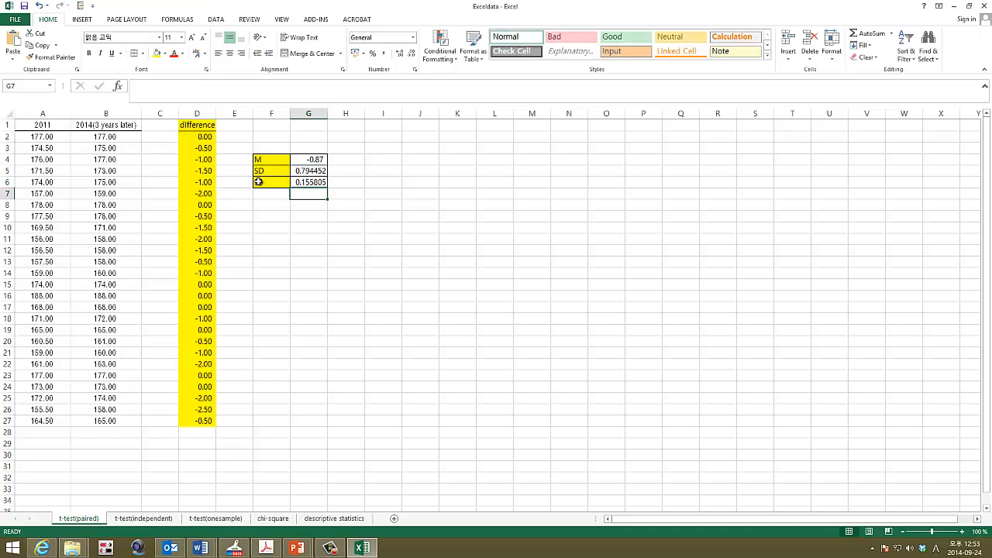
Format column G as numbers with two decimal places
right_click(308, 114)
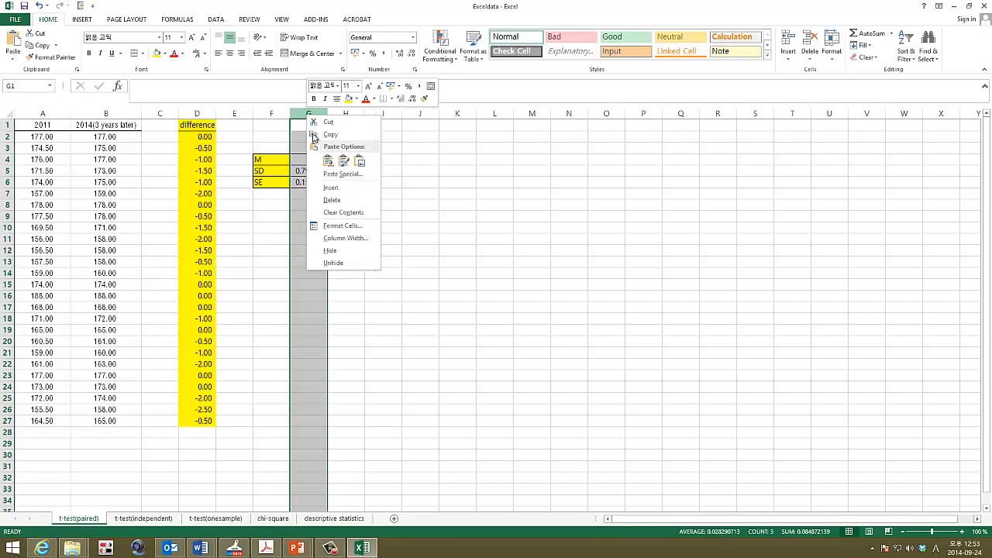
left_click(342, 226)
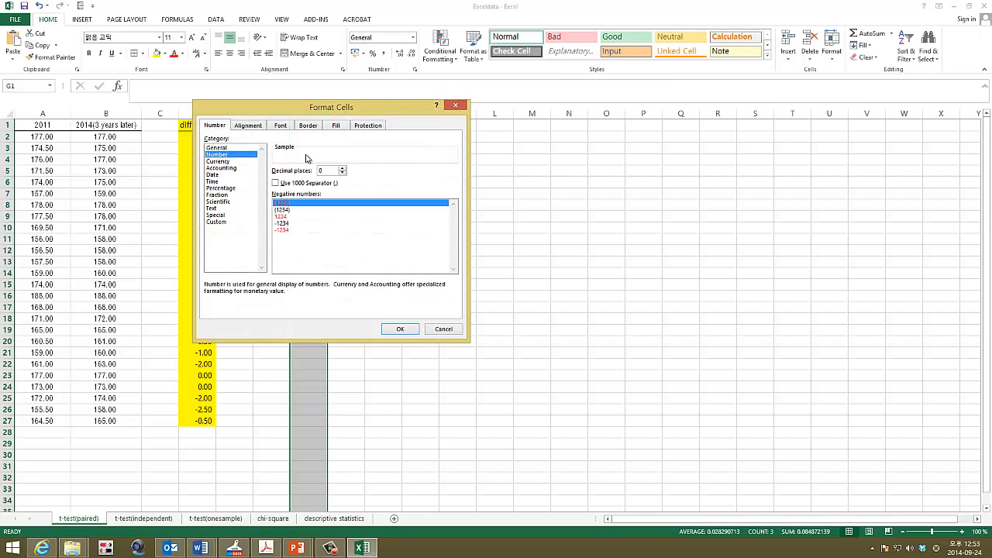
left_click(400, 328)
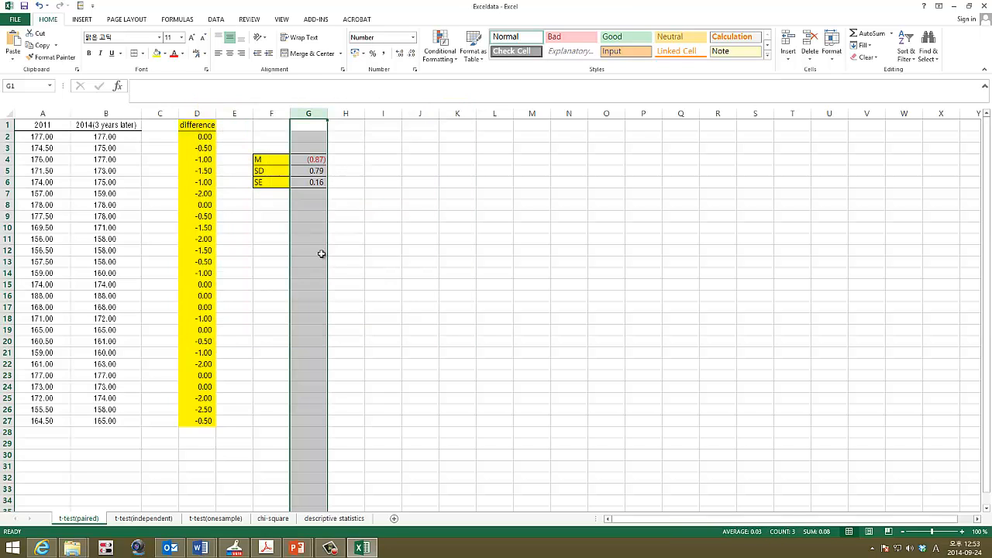
left_click(309, 205)
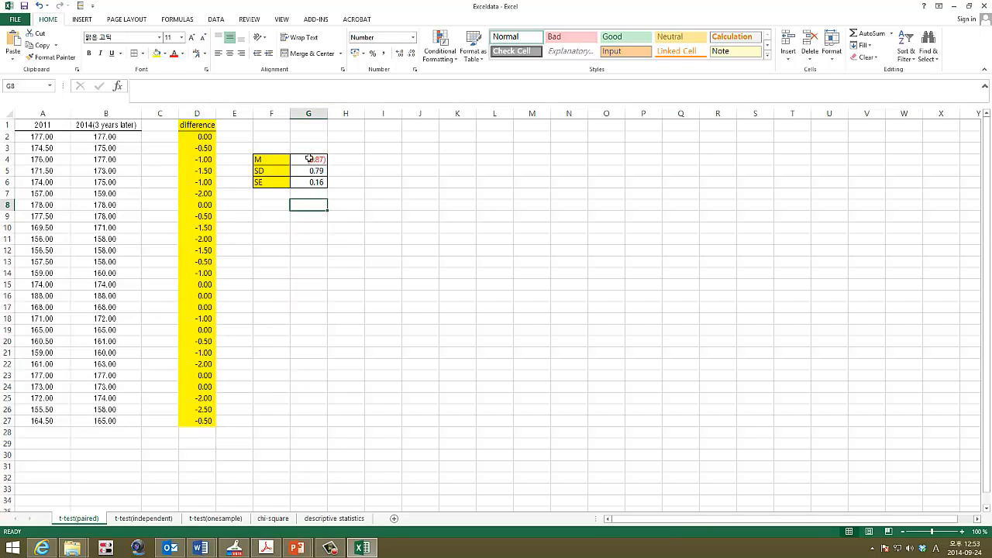
Switch column G's negative numbers to a plain minus-sign format so M shows -0.87
right_click(309, 113)
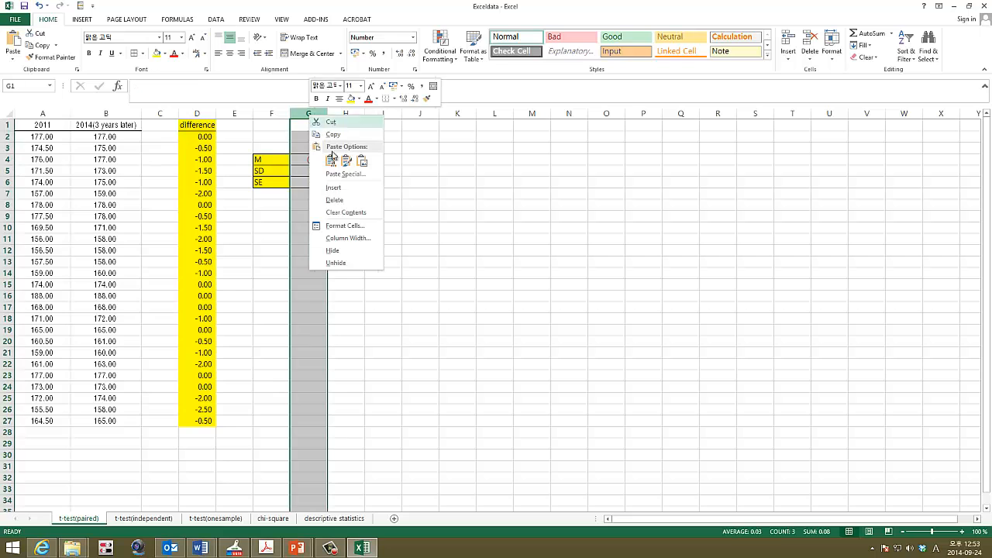
left_click(344, 226)
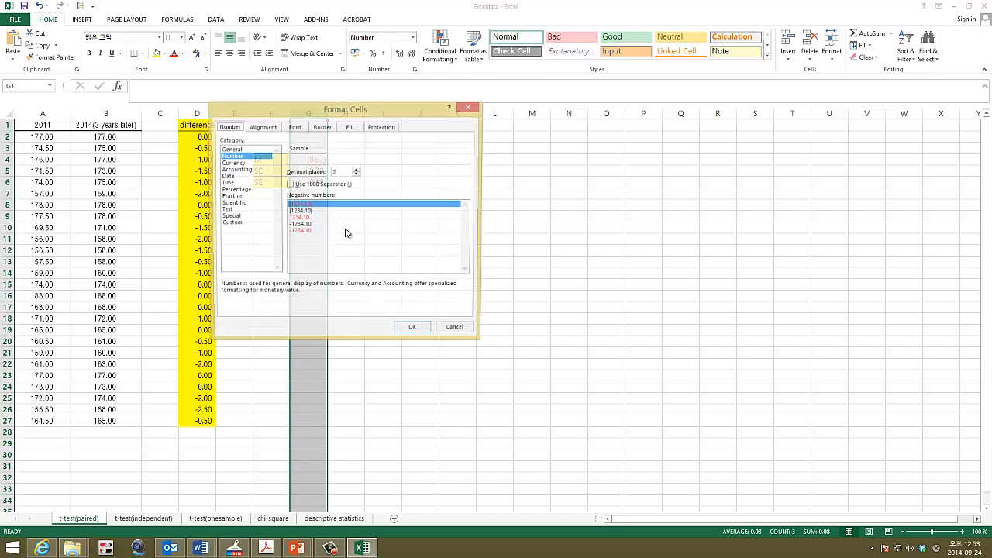
left_click(376, 223)
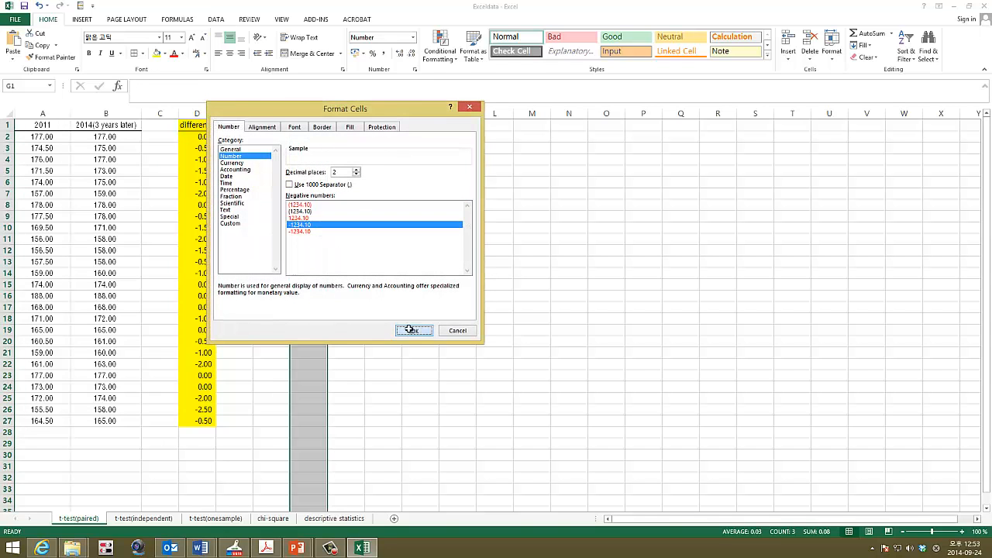
left_click(412, 330)
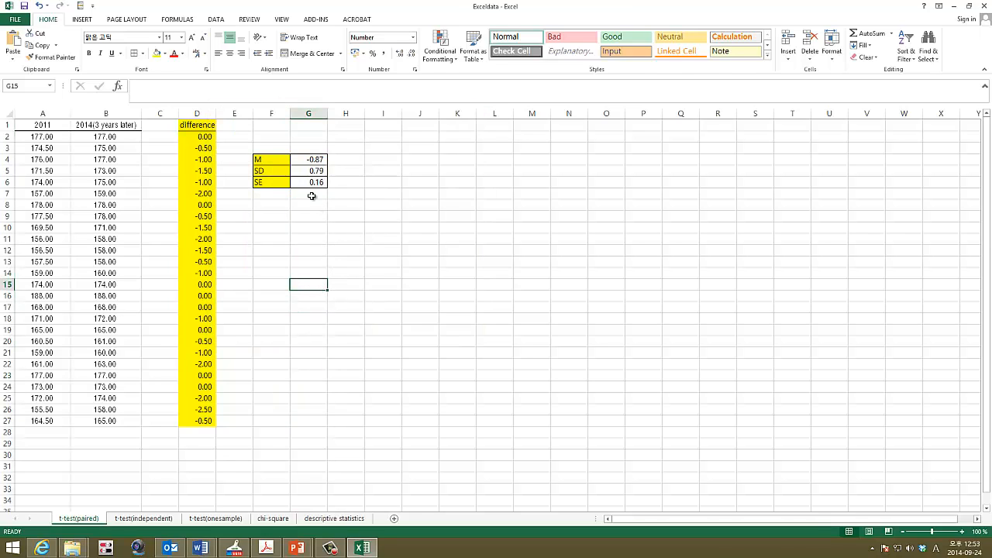
Add a t label in F8 and compute t = G4/G6 (mean over SE), giving -5.55
left_click(271, 205)
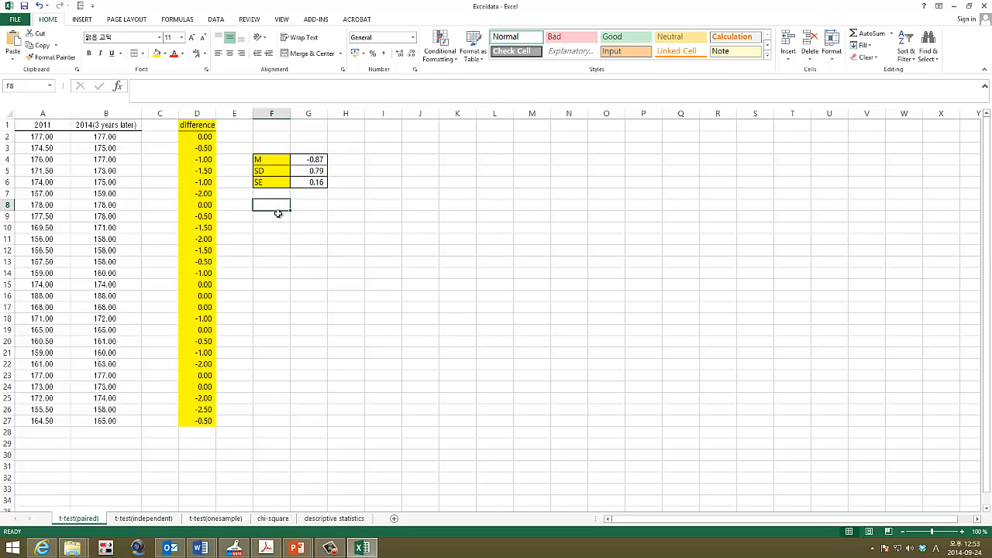
type("t")
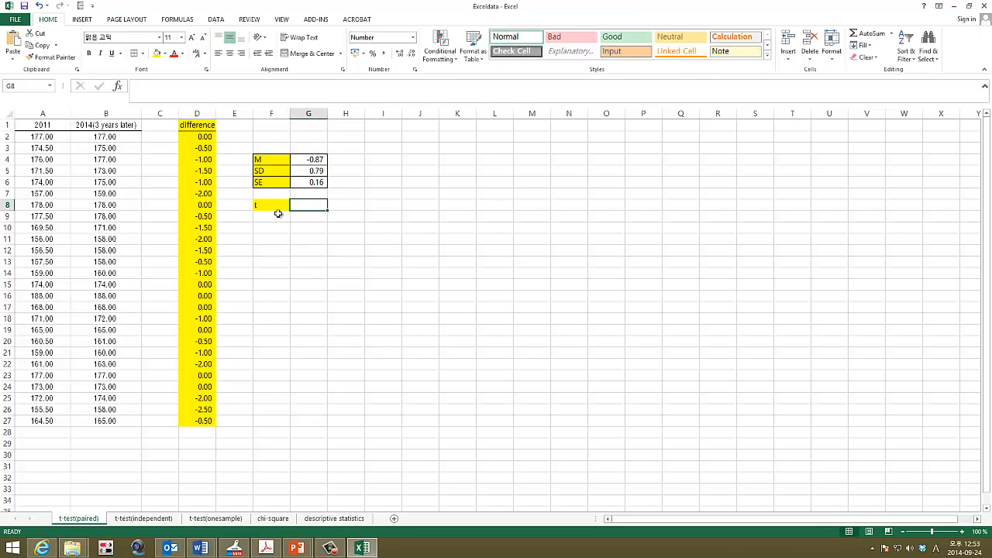
type("=")
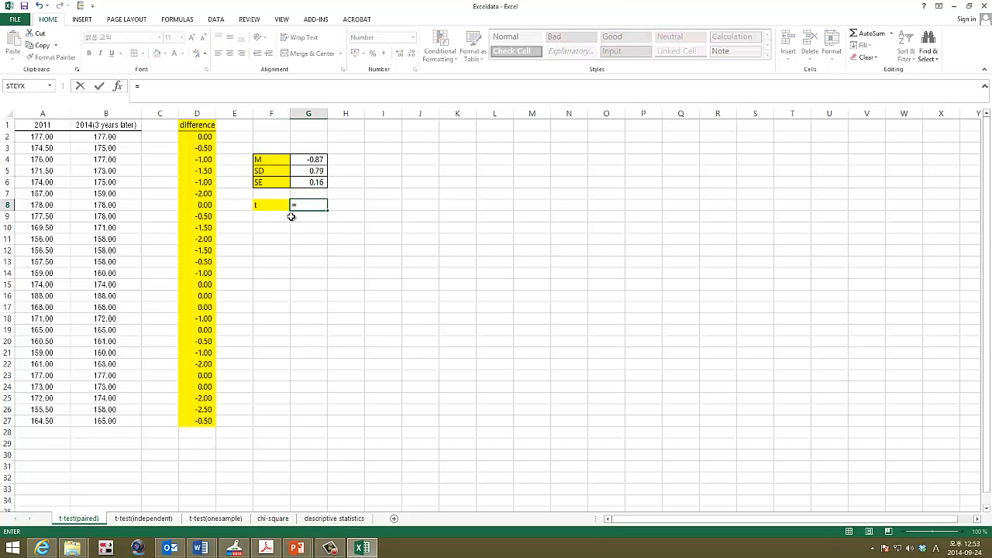
left_click(309, 160)
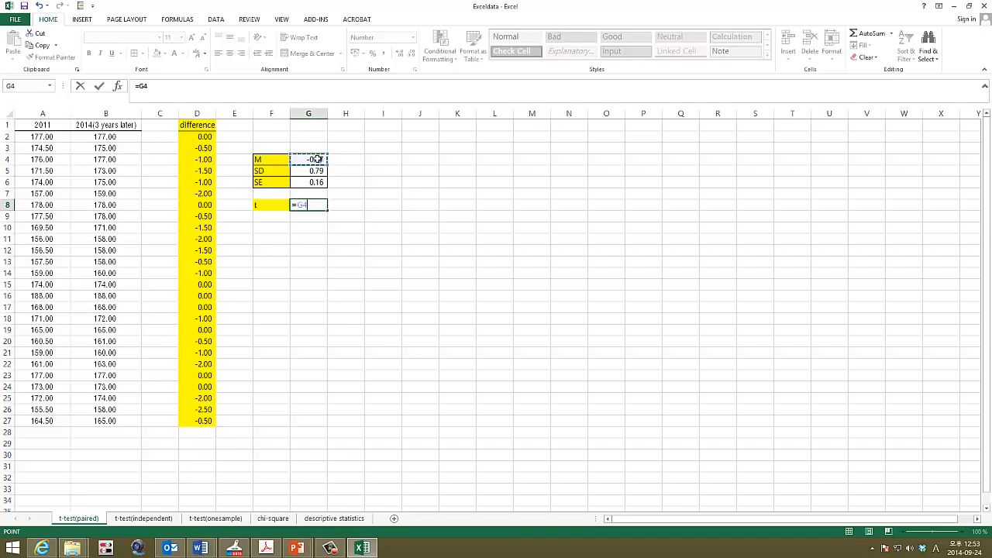
type("/")
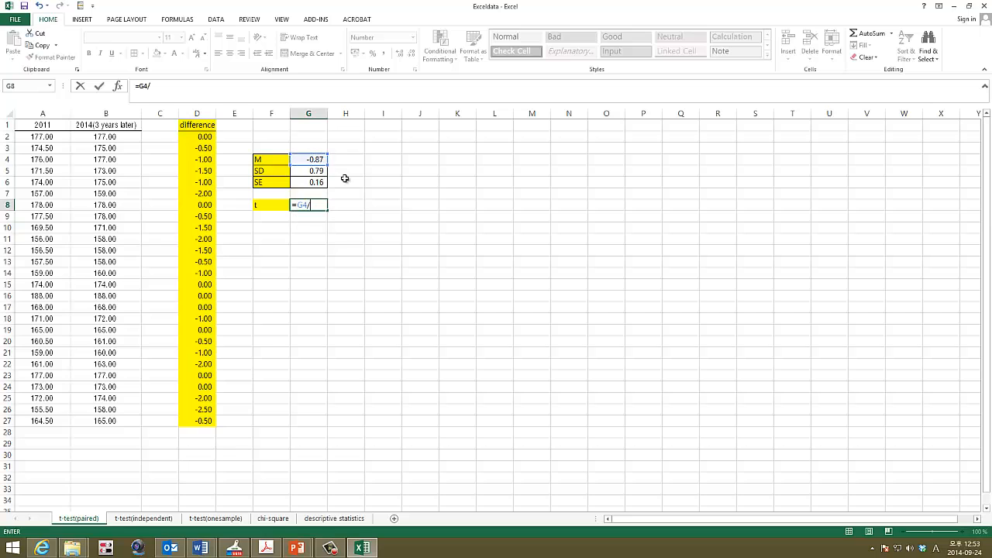
left_click(309, 183)
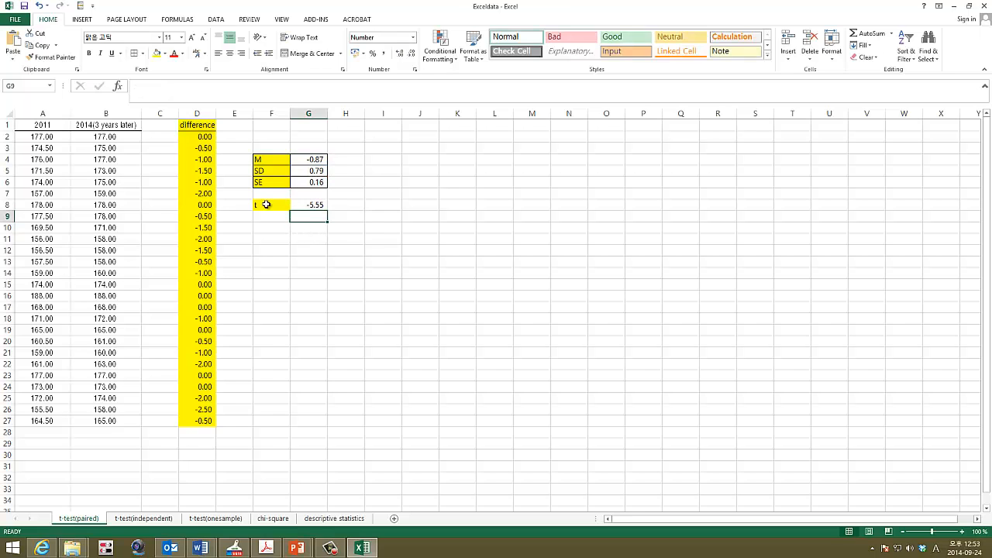
mouse_move(99, 433)
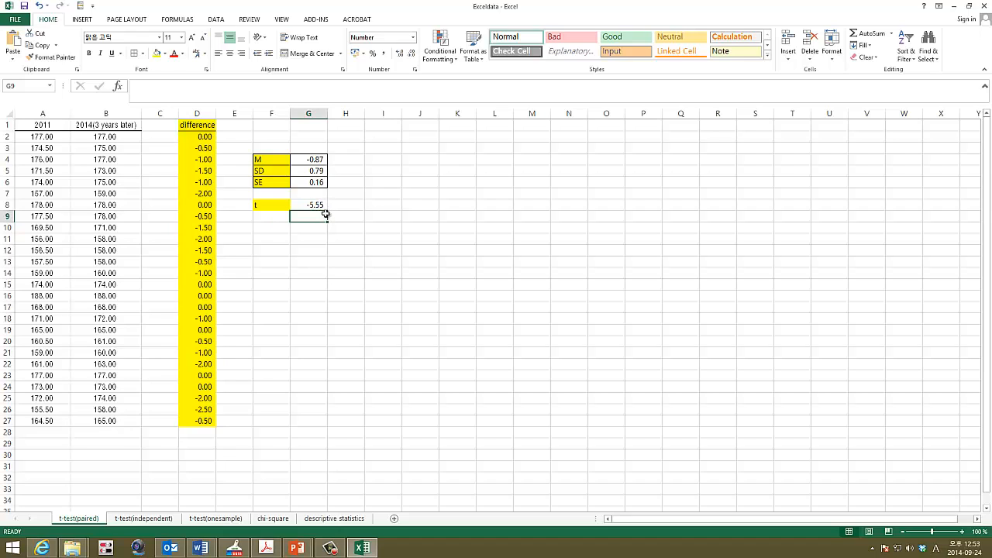
mouse_move(131, 137)
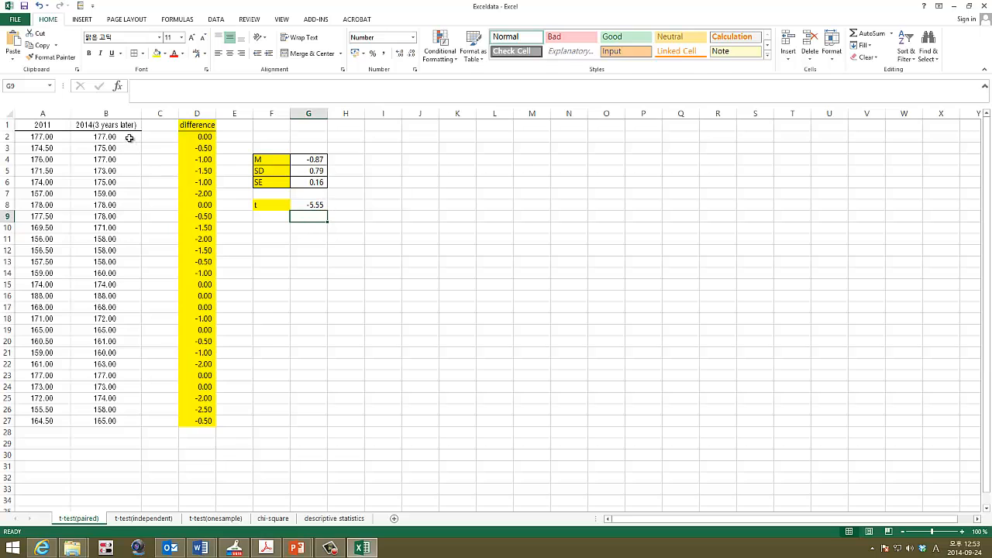
left_click(106, 113)
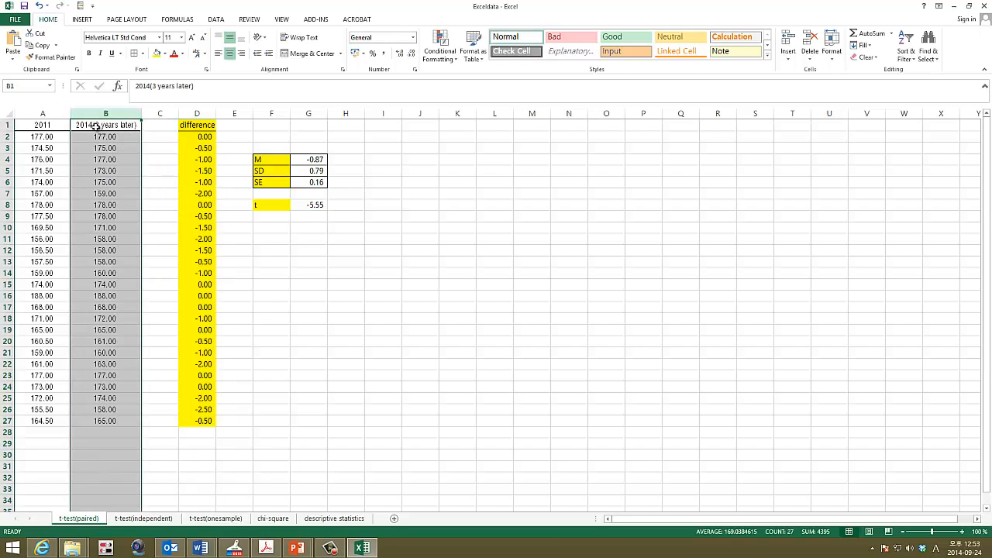
mouse_move(127, 151)
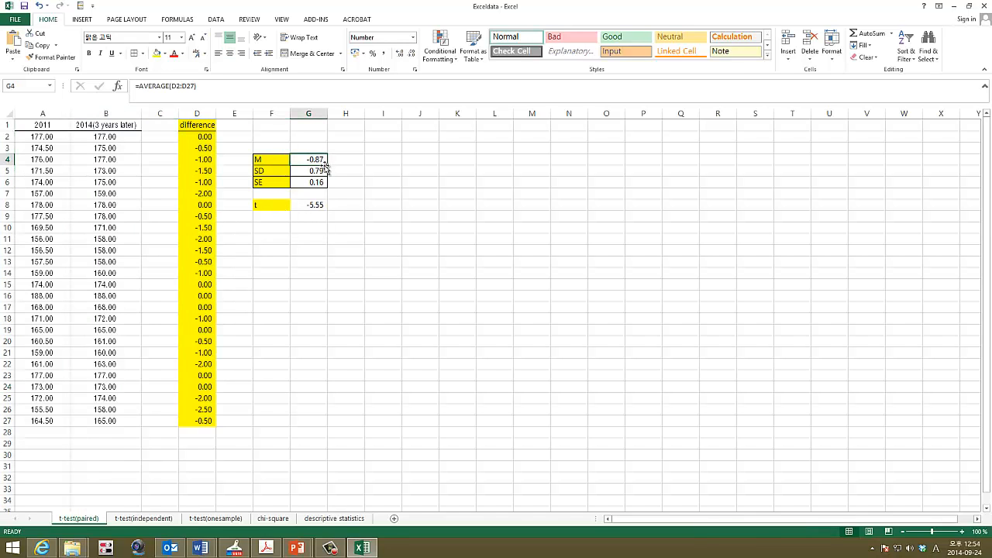
mouse_move(203, 452)
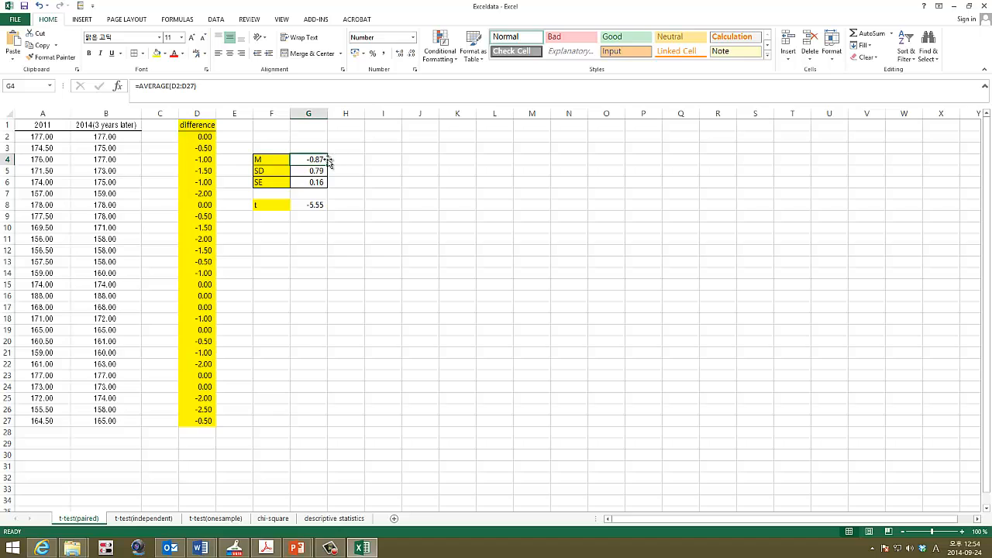
mouse_move(335, 155)
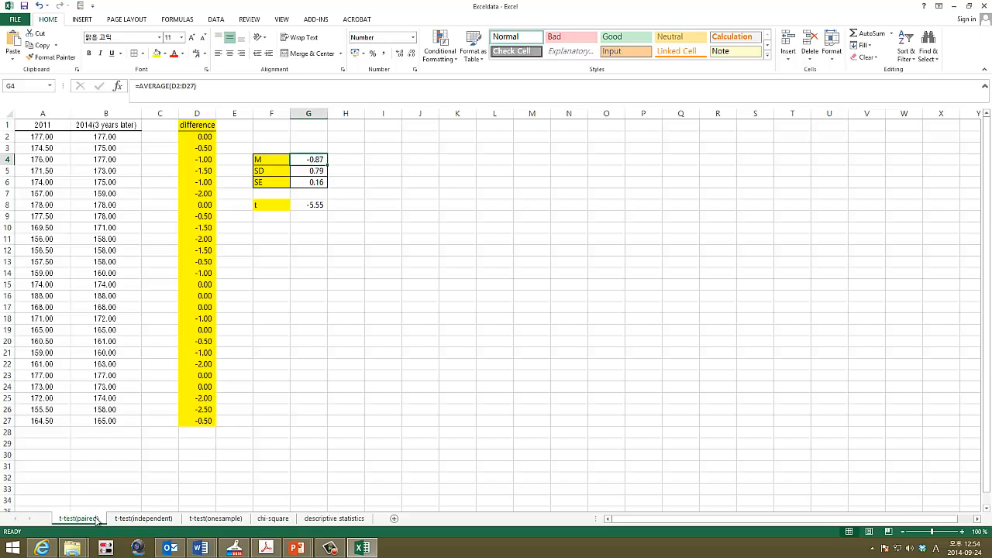
mouse_move(96, 512)
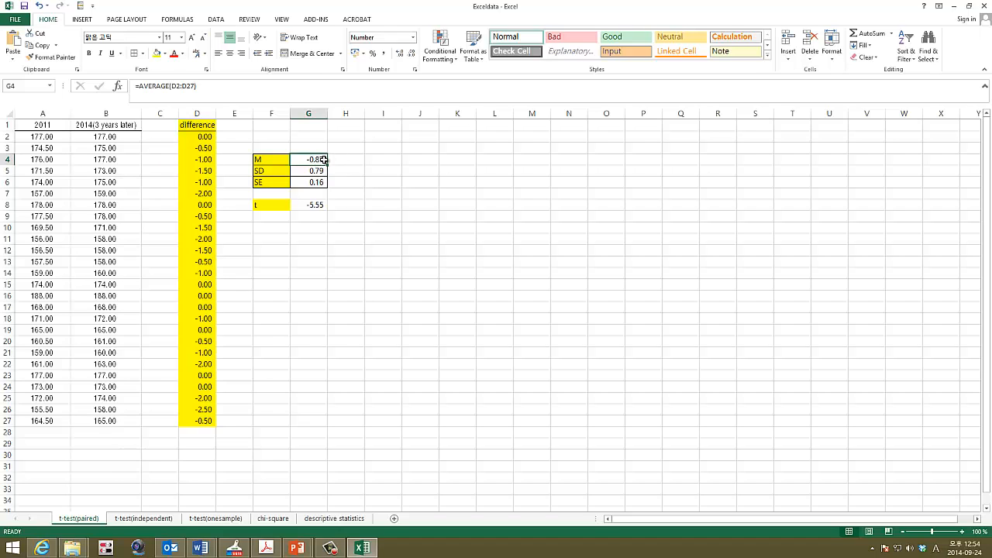
mouse_move(333, 152)
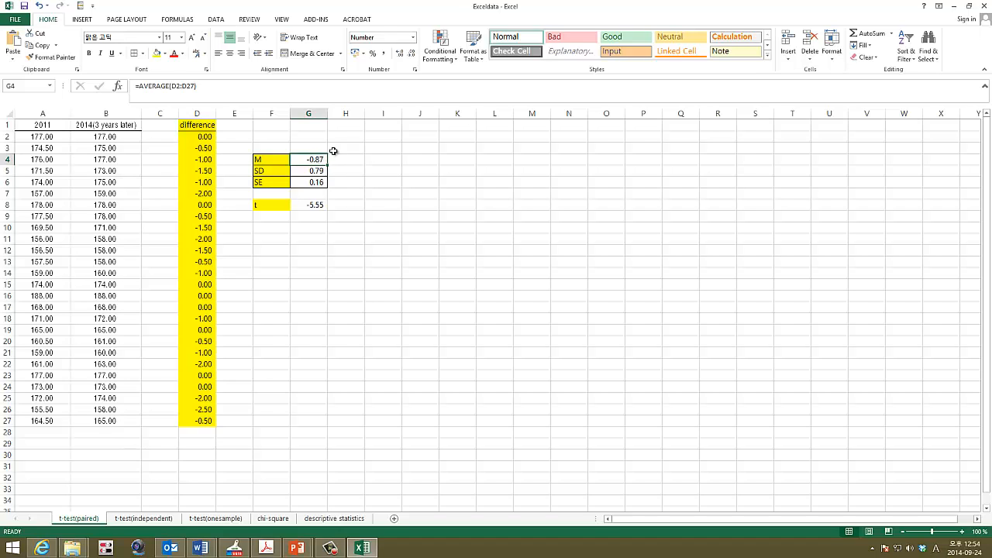
left_click(308, 205)
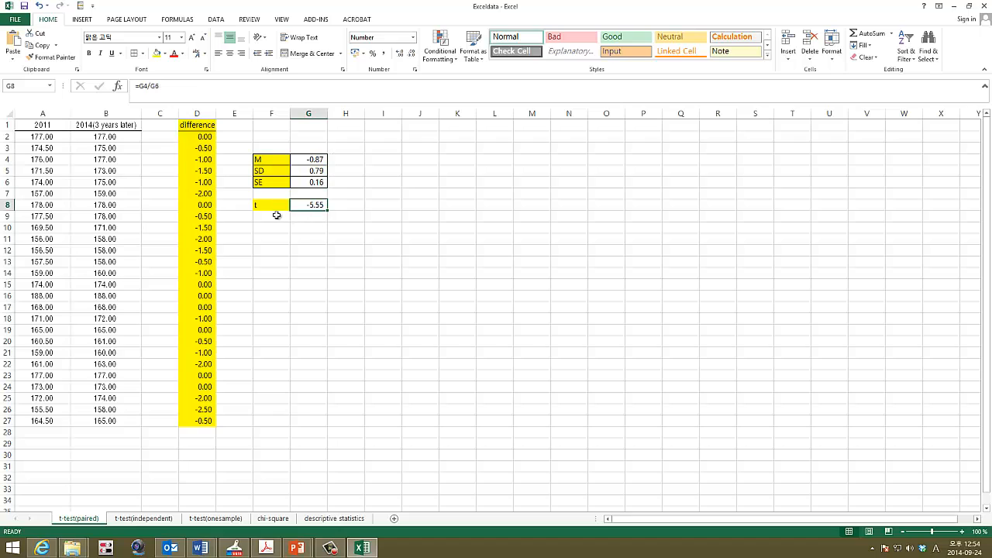
mouse_move(270, 211)
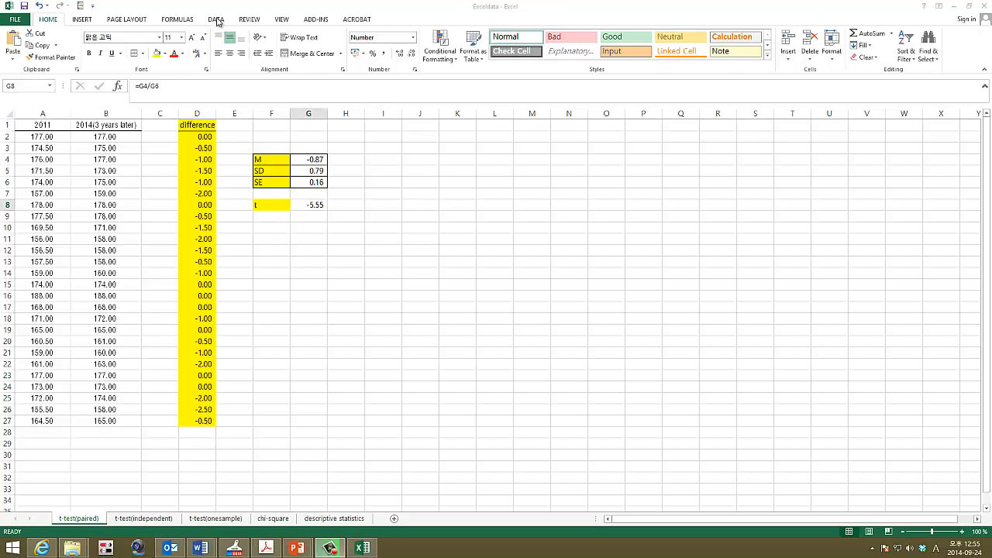
Start Data Analysis t-Test: Paired Two Sample for Means on $A$1:$A$27 and $B$1:$B$27 with labels, output to this sheet
left_click(704, 36)
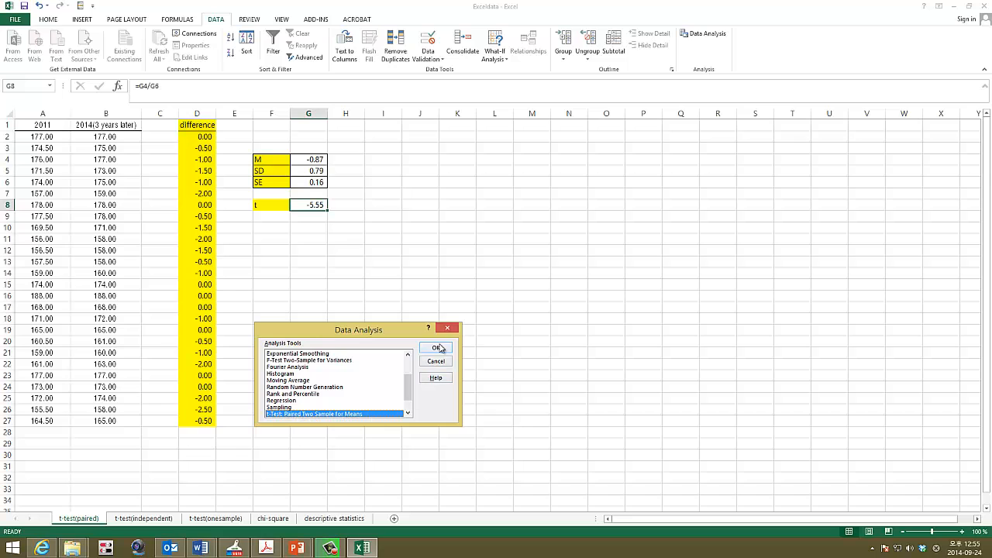
left_click(437, 347)
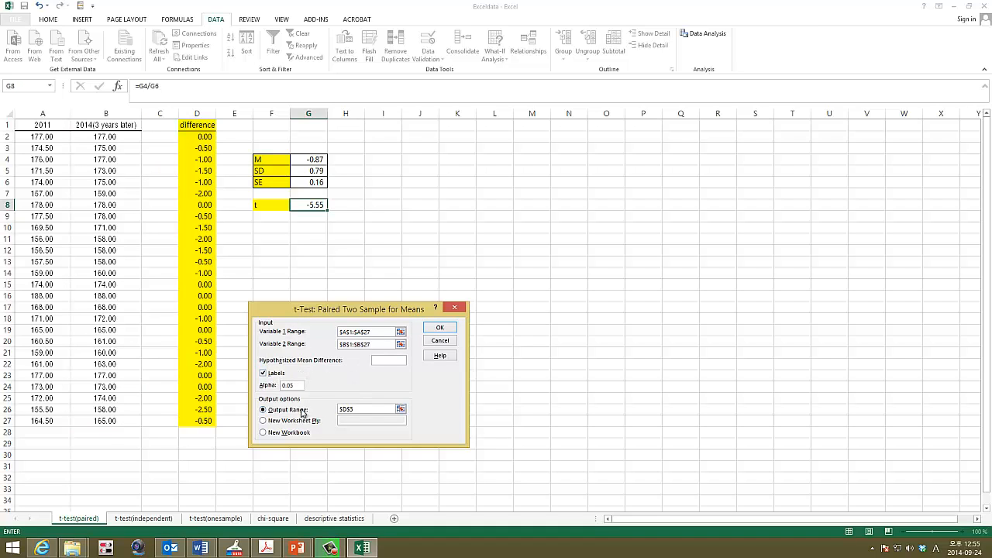
left_click(400, 410)
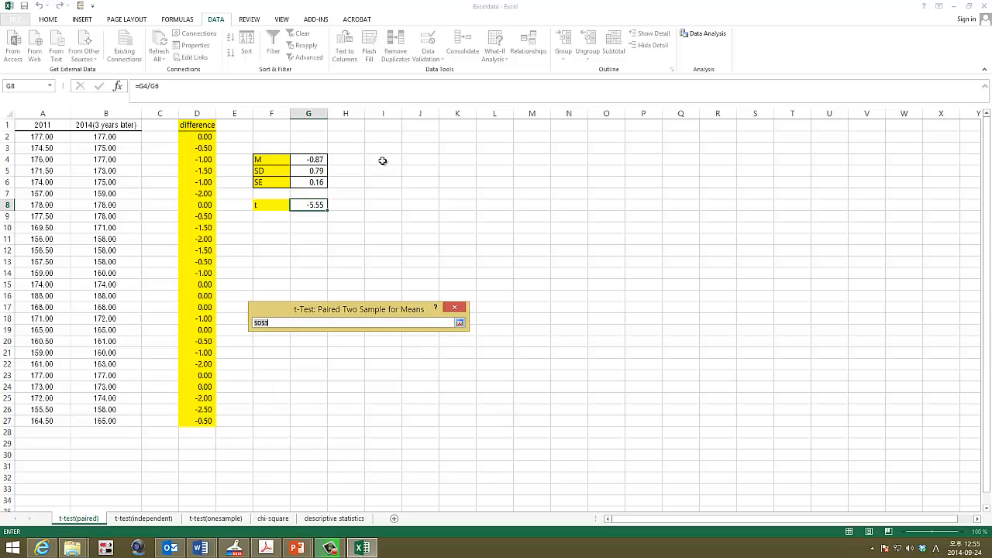
Generate the paired t-test output beside the data and format columns J:K as numbers with two decimals
left_click(381, 159)
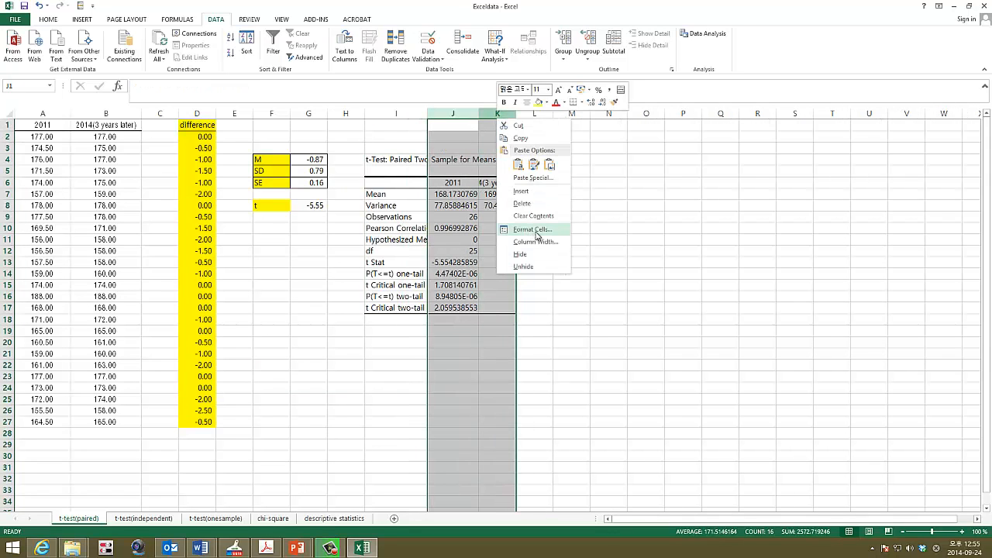
left_click(532, 230)
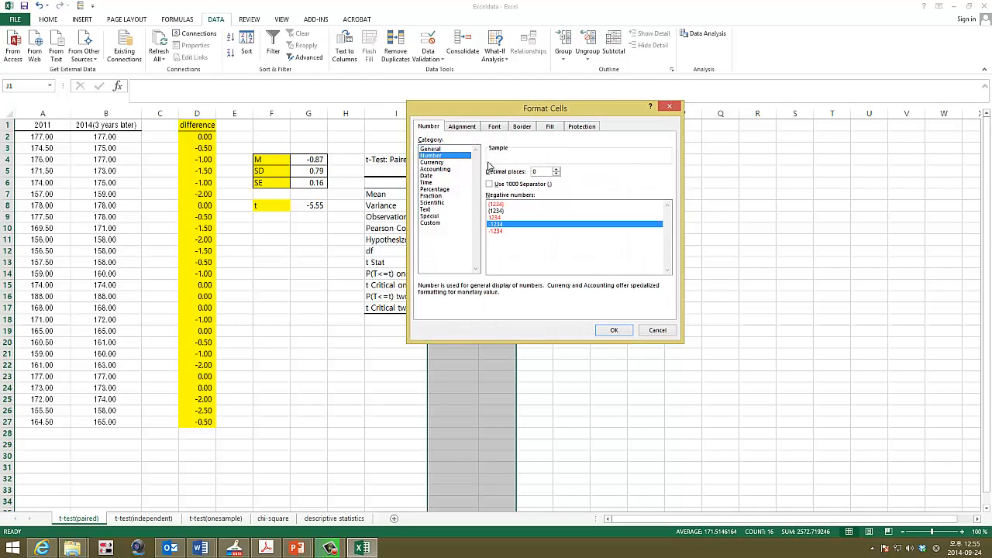
left_click(555, 168)
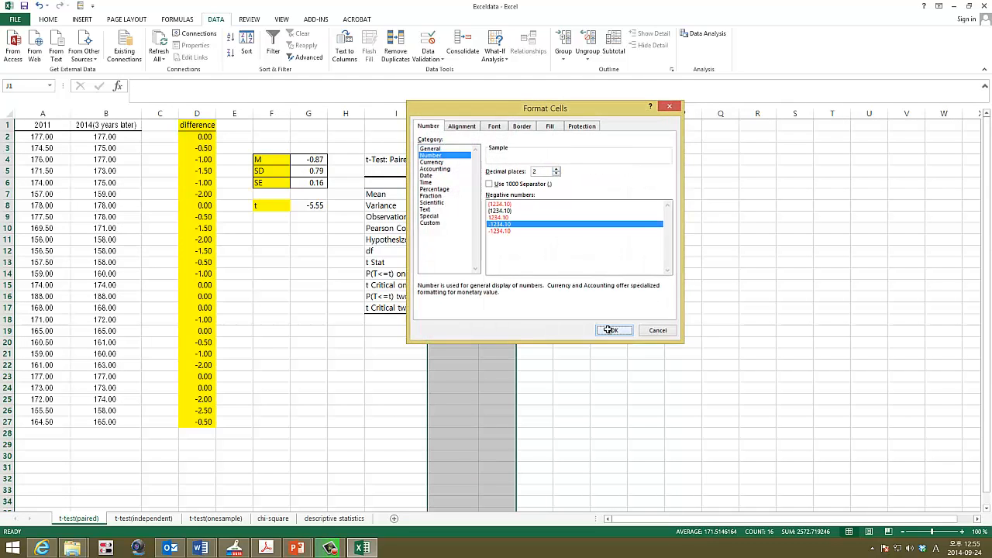
left_click(611, 330)
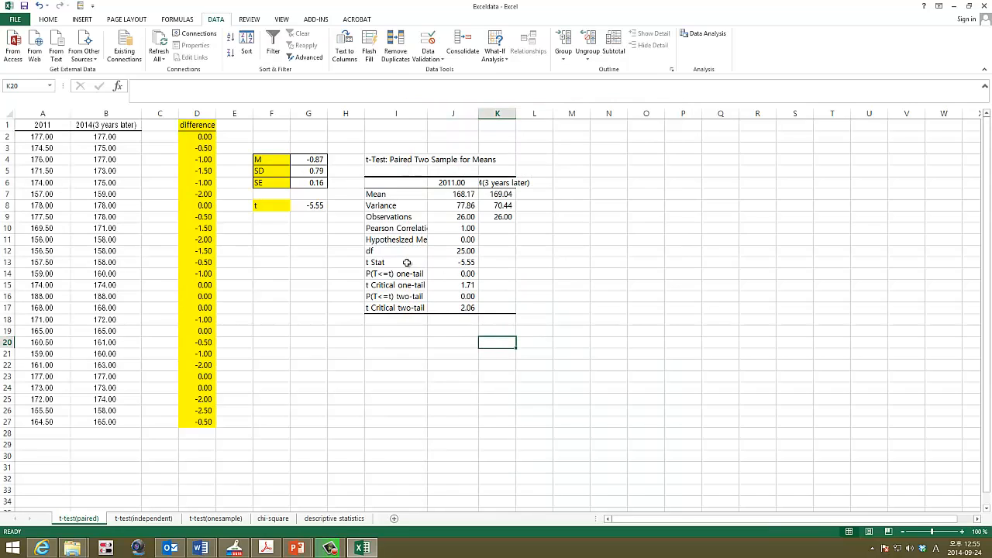
left_click(309, 205)
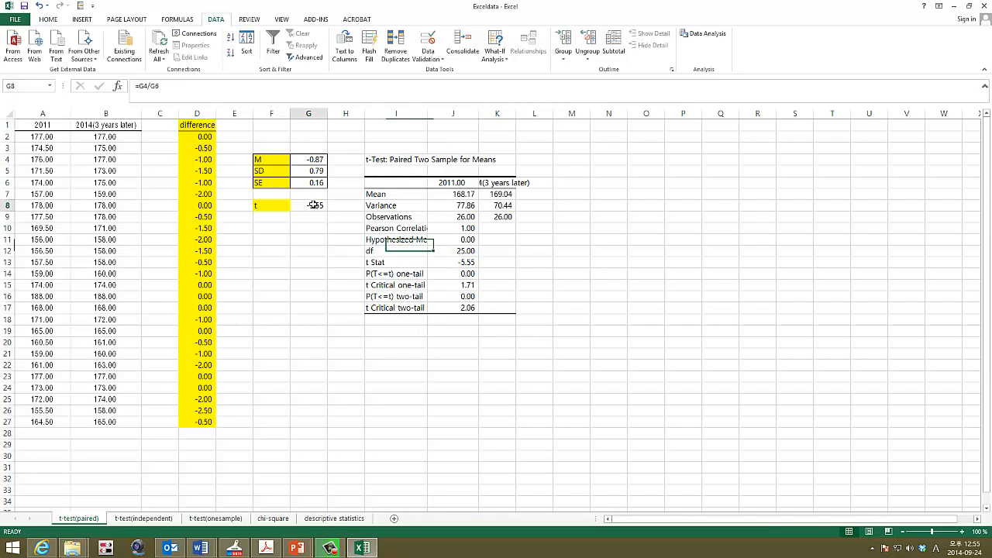
left_click(453, 262)
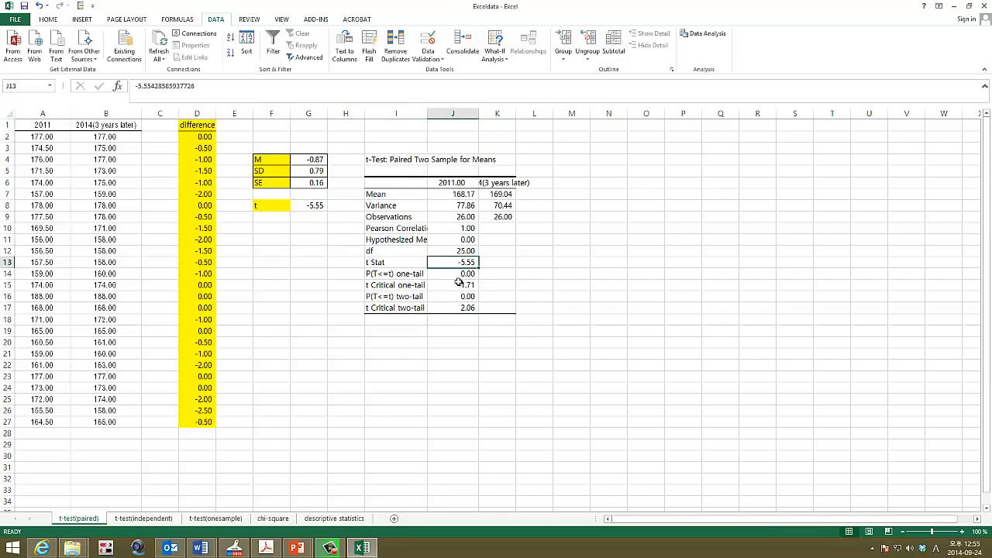
mouse_move(431, 341)
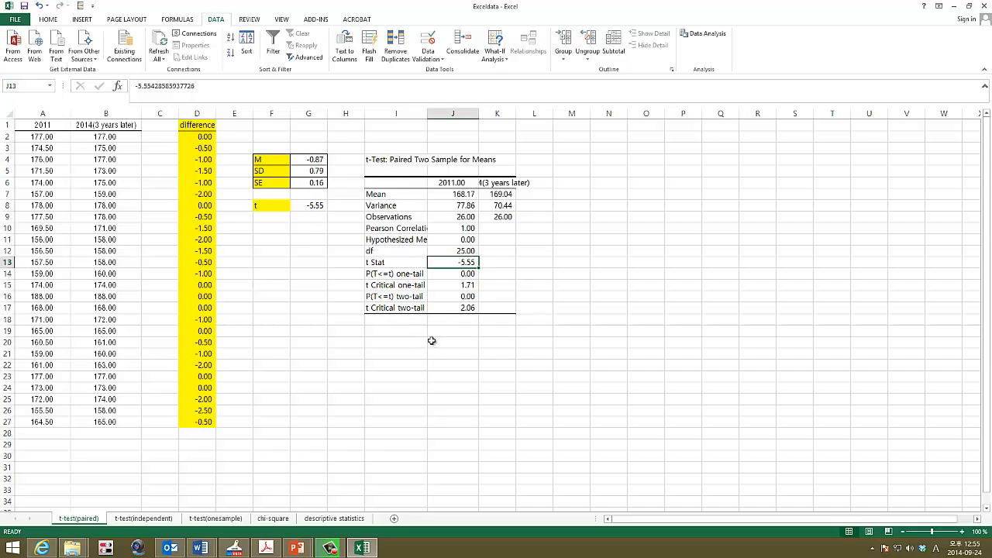
mouse_move(435, 335)
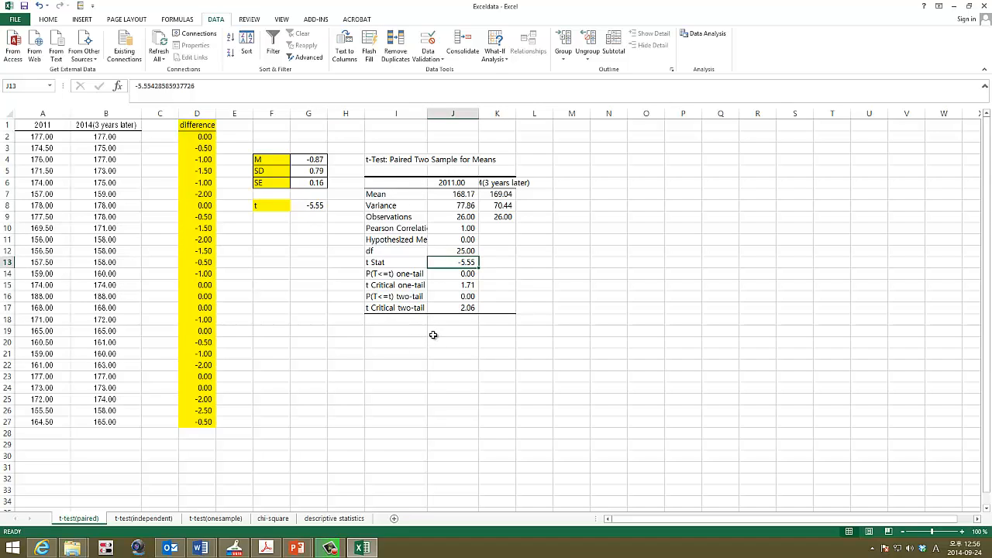
mouse_move(413, 276)
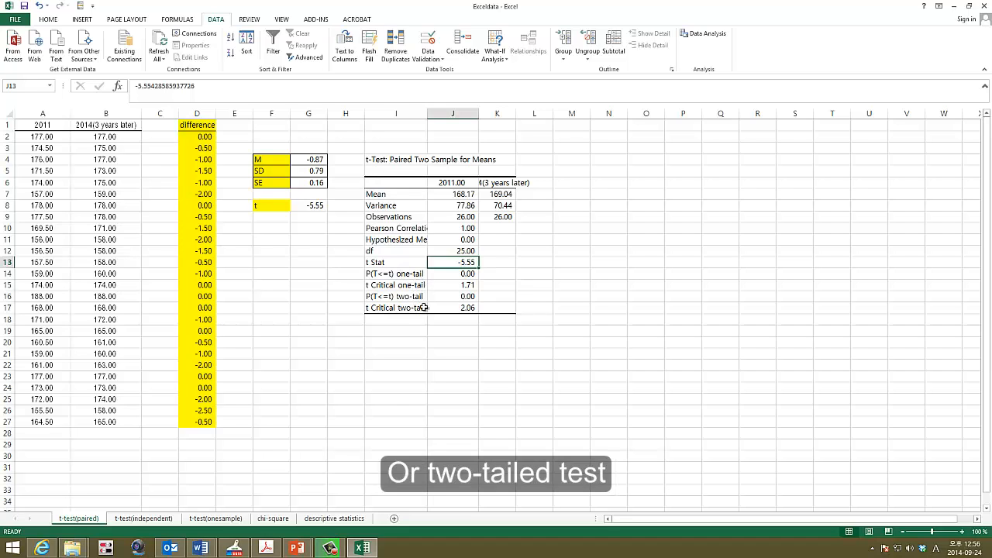
mouse_move(415, 298)
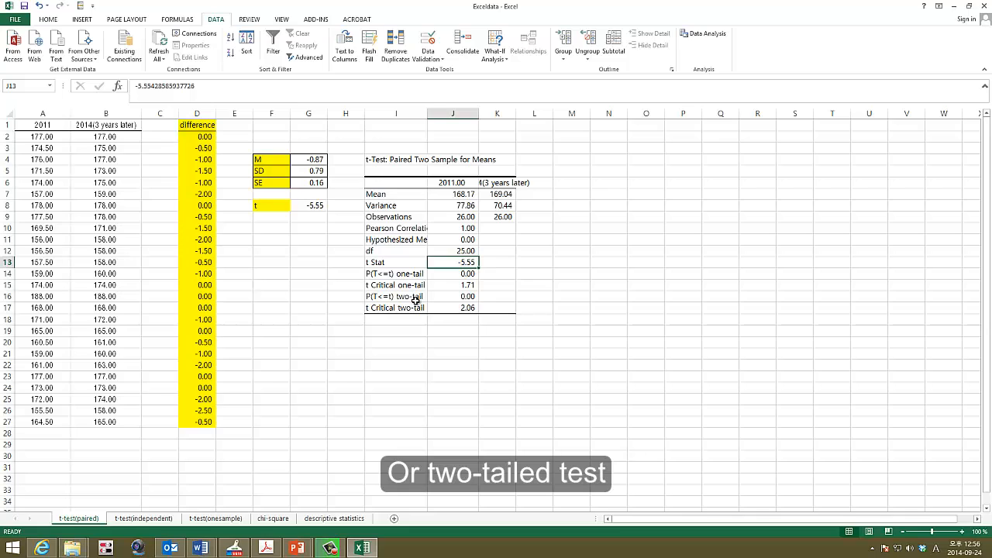
left_click(453, 273)
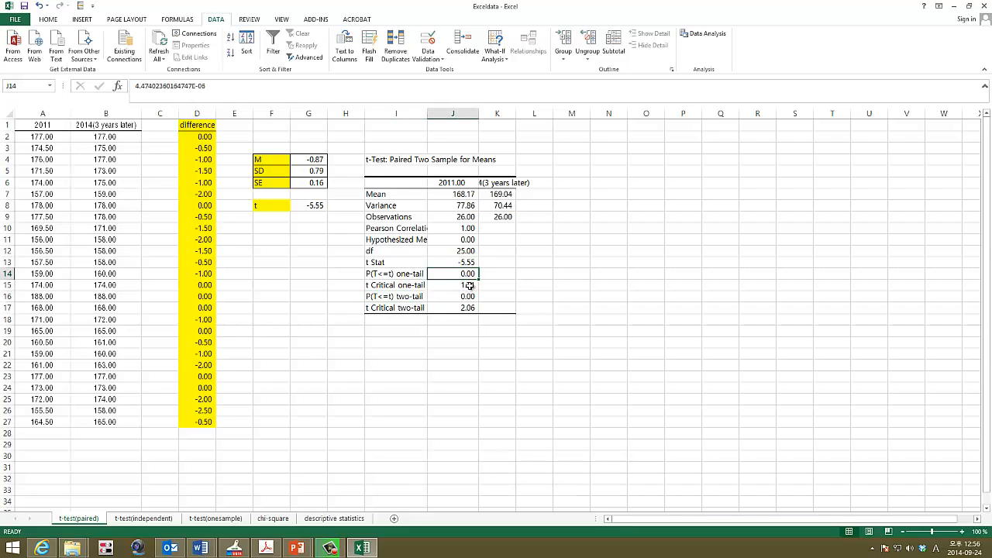
left_click(453, 285)
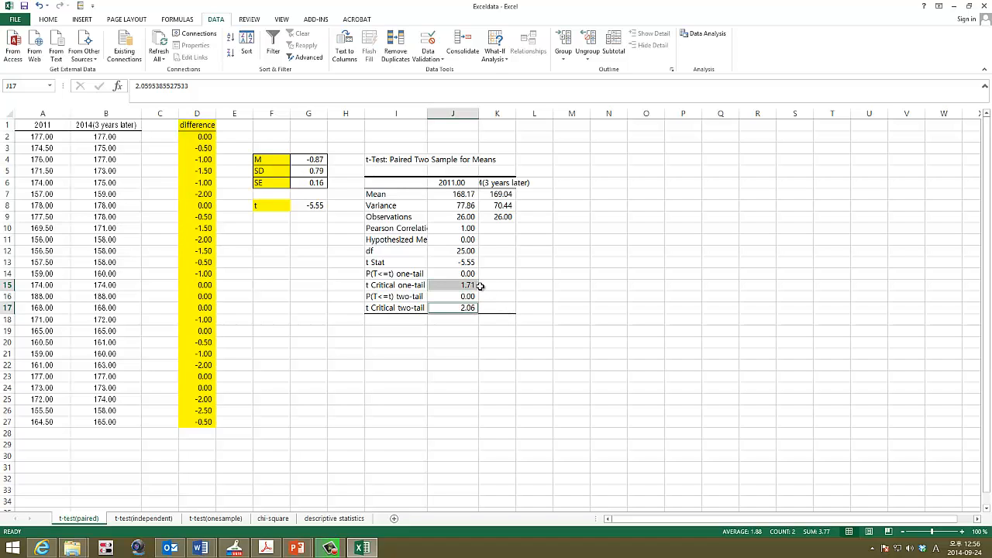
mouse_move(478, 284)
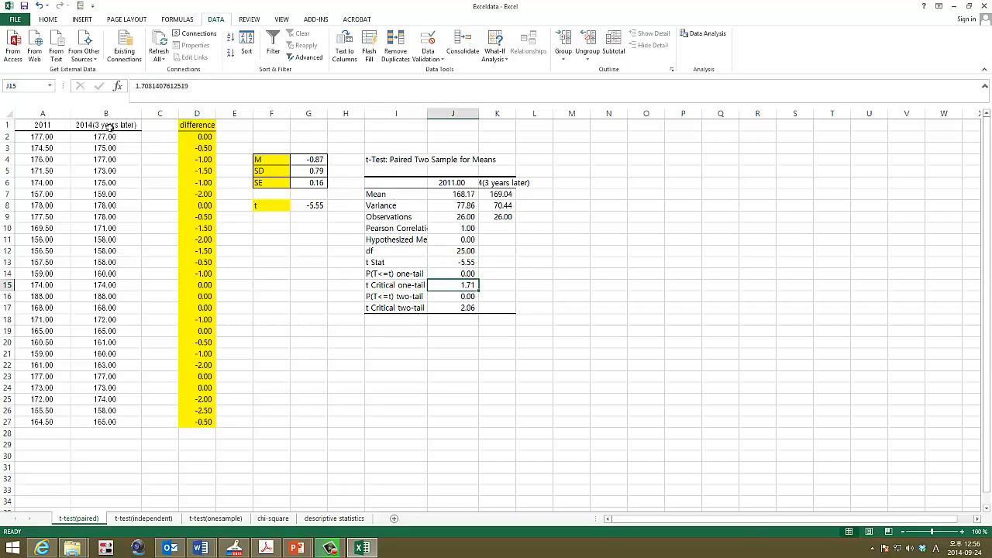
left_click(41, 113)
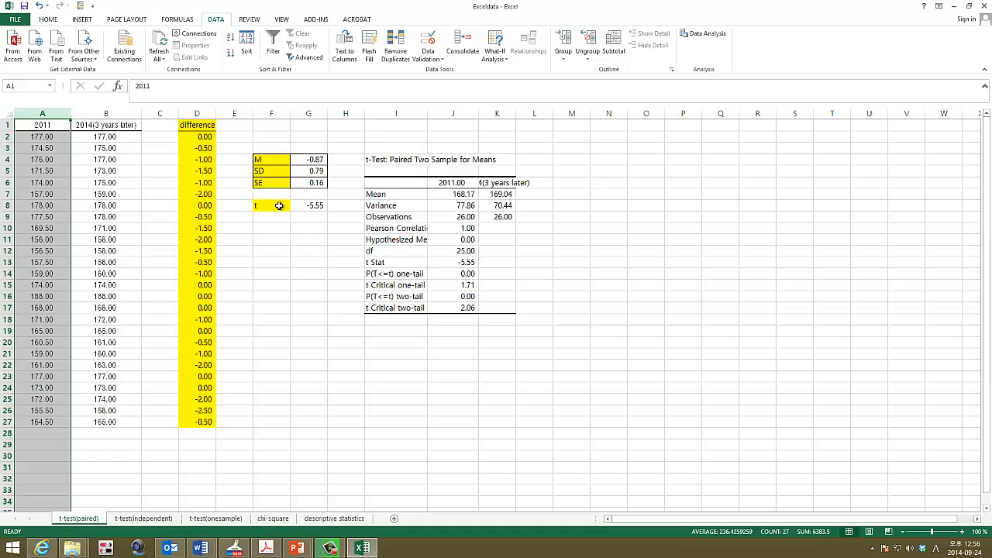
mouse_move(313, 205)
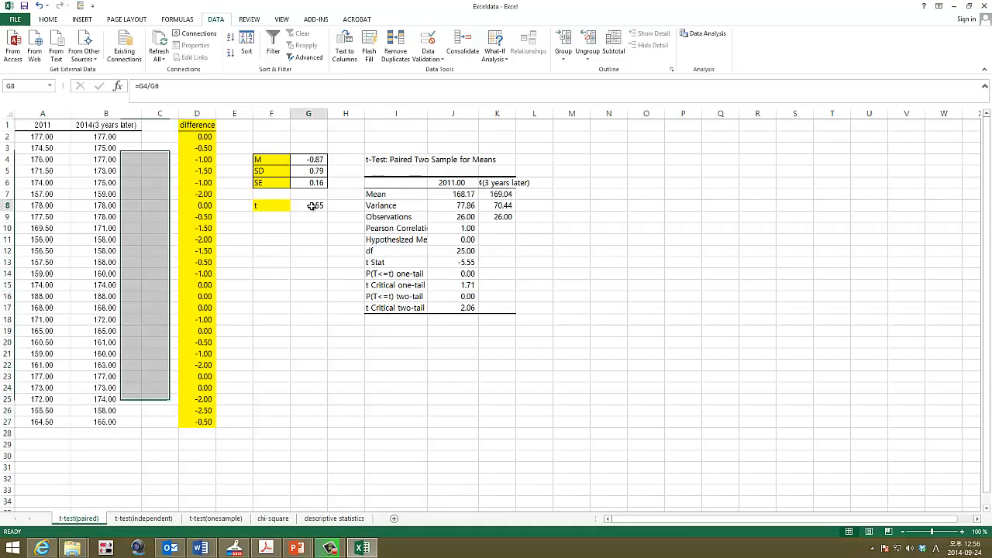
left_click(453, 285)
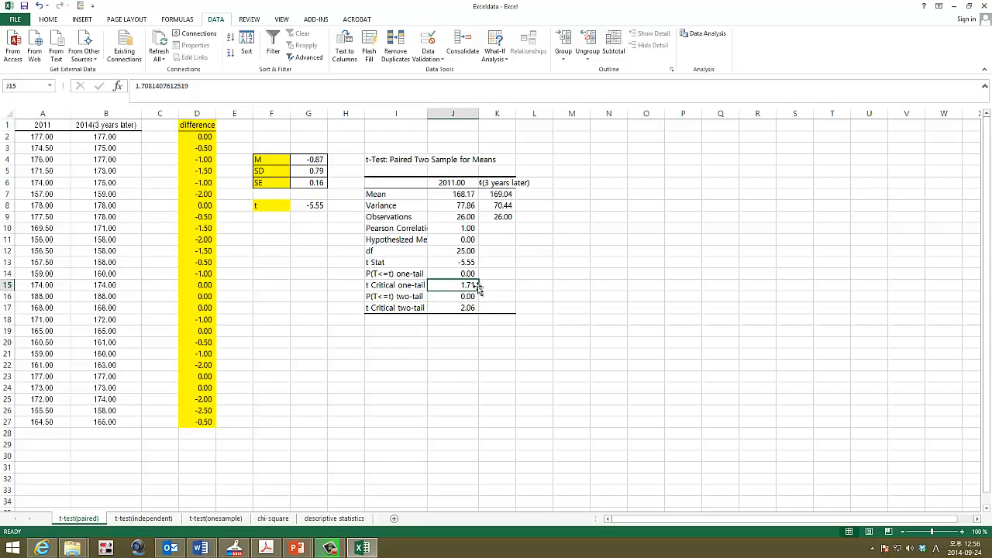
left_click(453, 307)
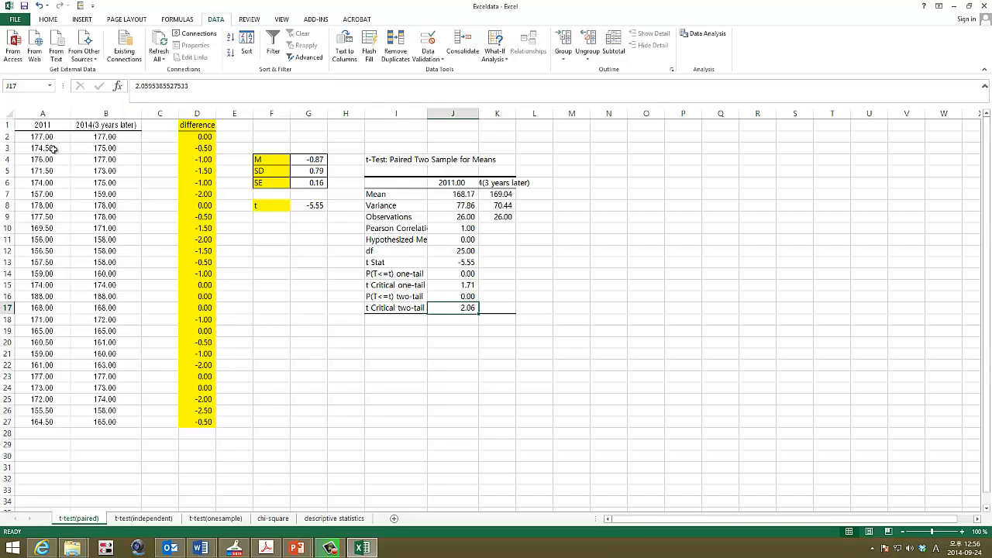
mouse_move(81, 308)
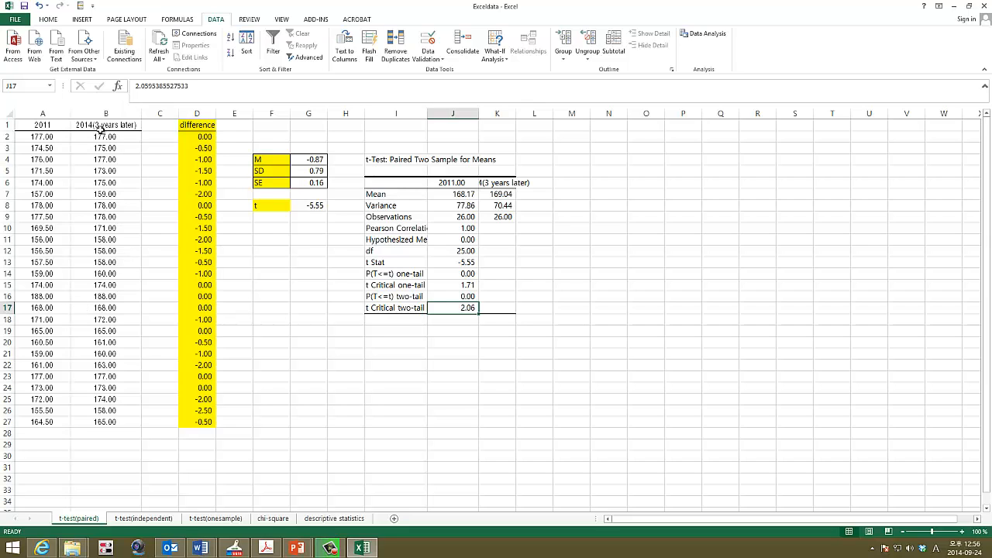
left_click(106, 113)
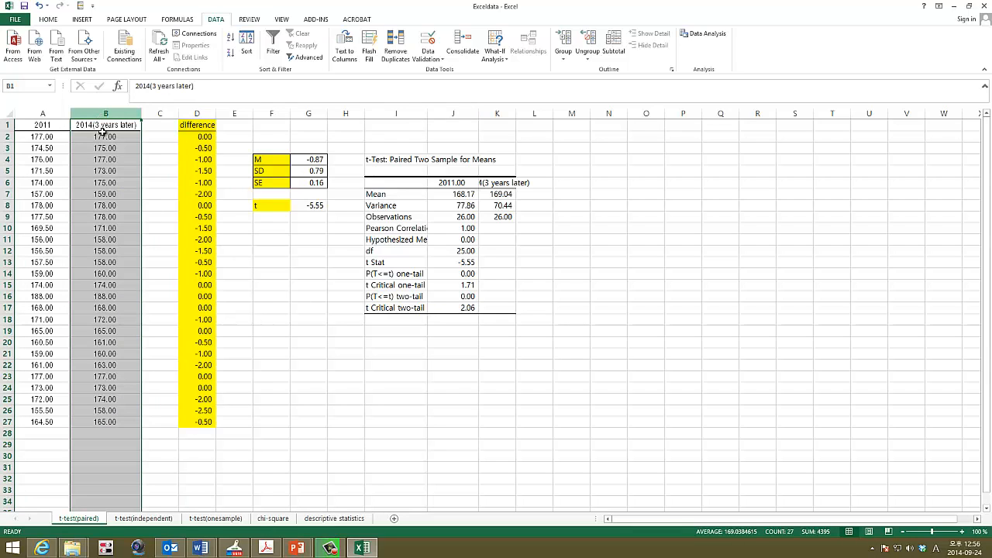
Review the 2011 and later heights columns, then move to the t-test(independent) sheet
left_click(44, 124)
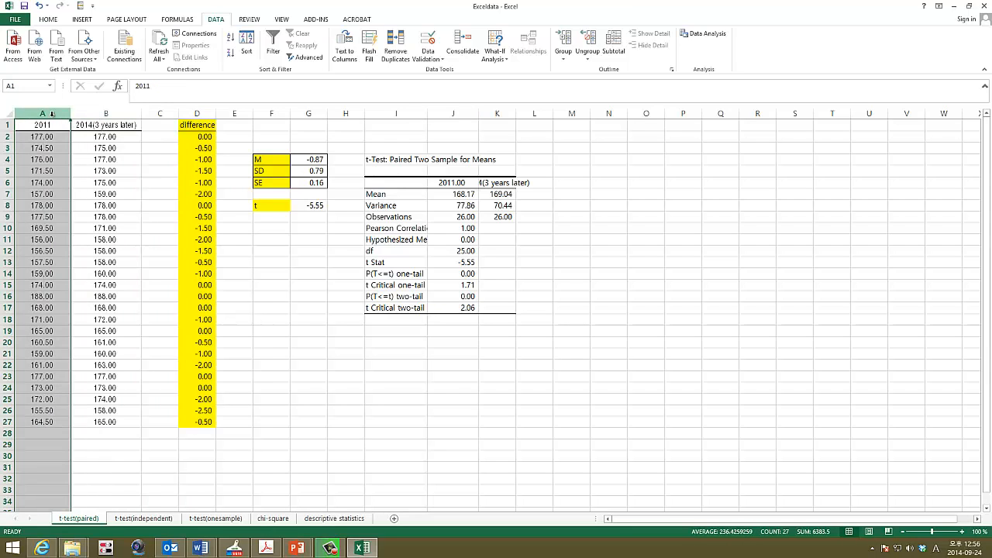
left_click(106, 125)
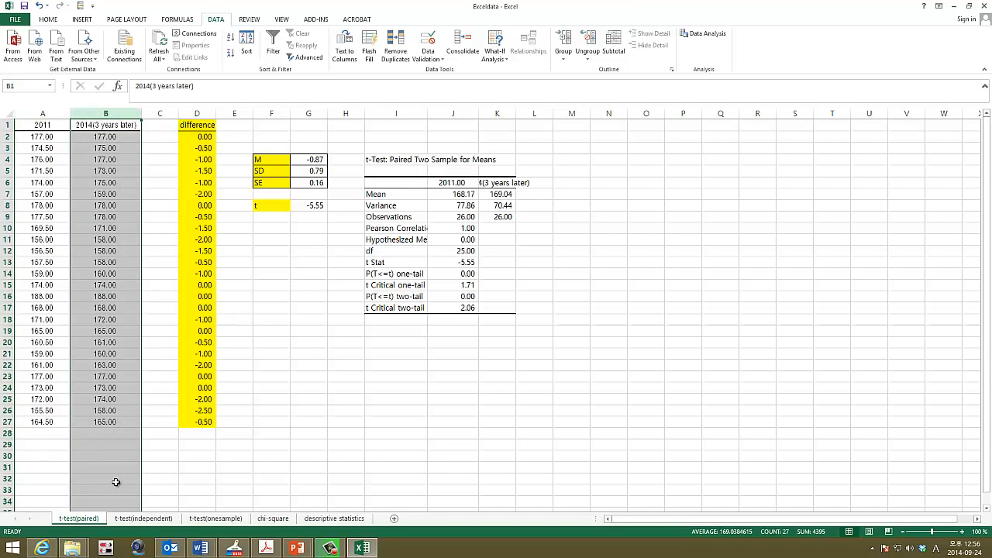
left_click(143, 518)
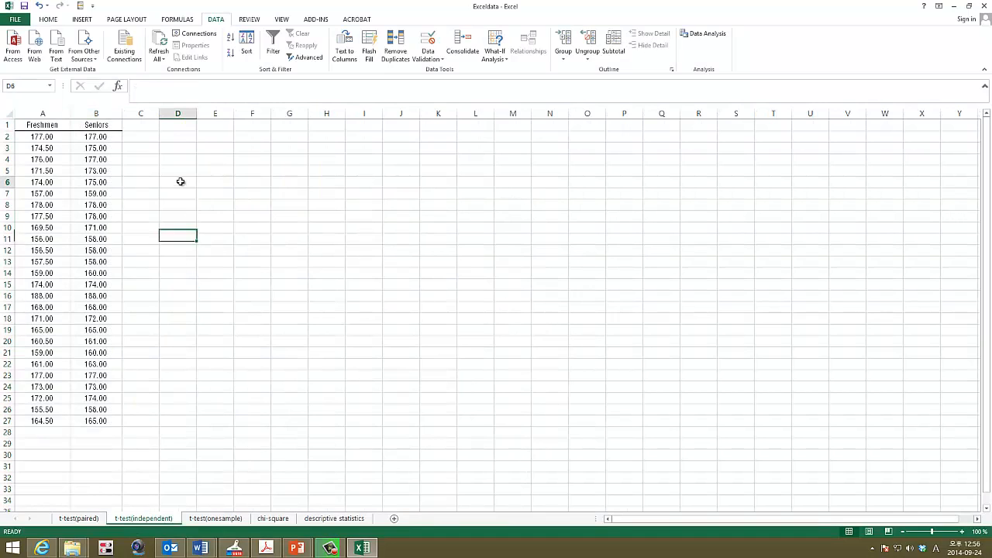
Run t-Test: Two-Sample Assuming Equal Variances on Freshmen vs Seniors with labels, output to a new worksheet
left_click(704, 37)
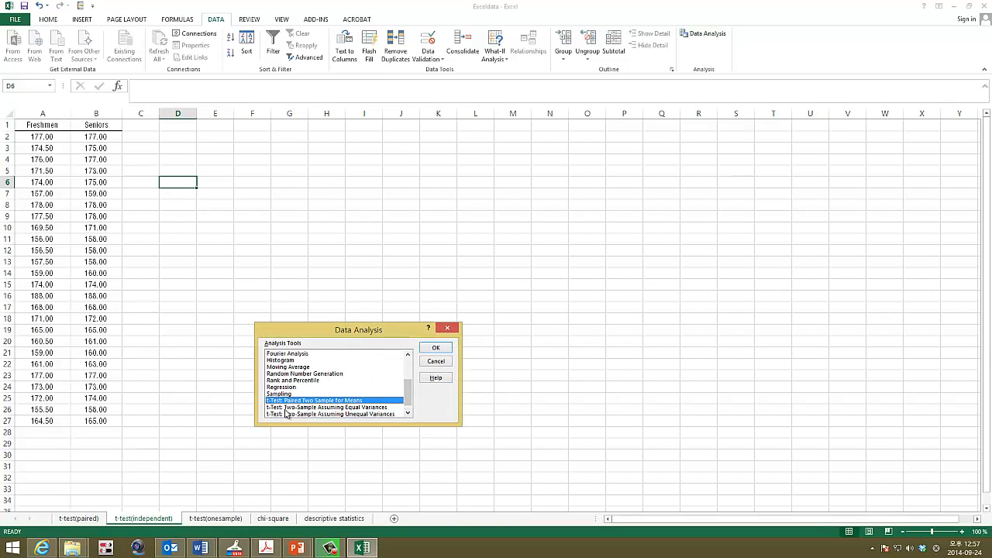
left_click(326, 406)
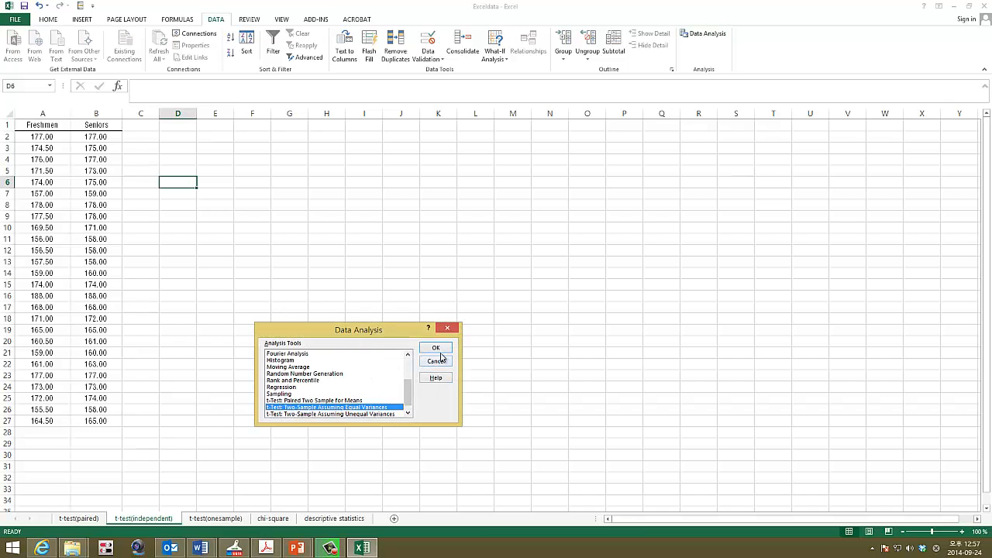
left_click(434, 347)
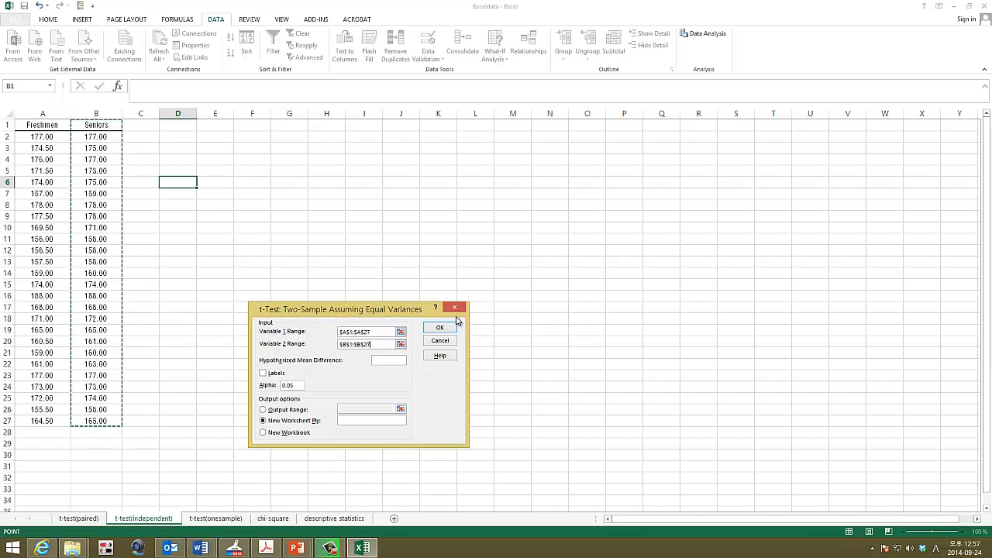
left_click(264, 372)
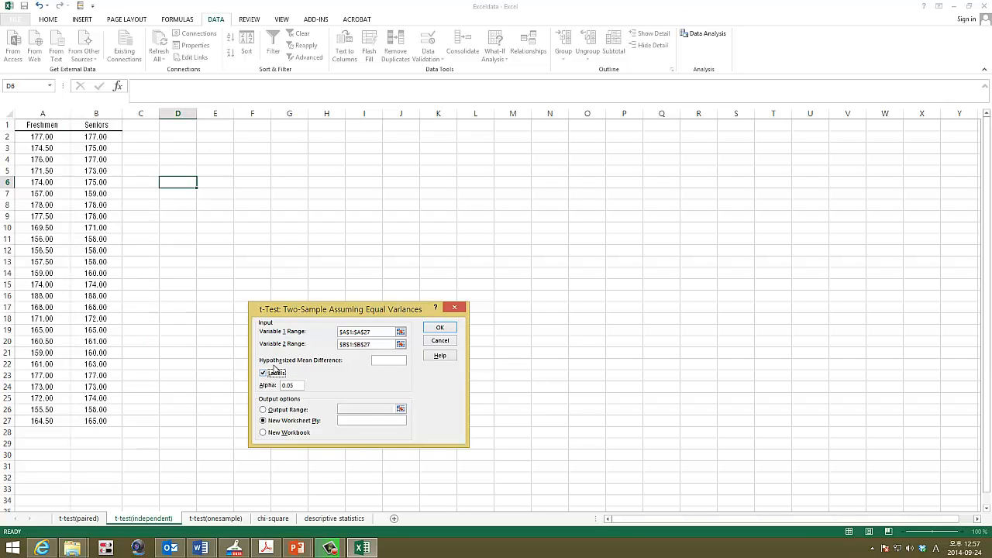
left_click(441, 325)
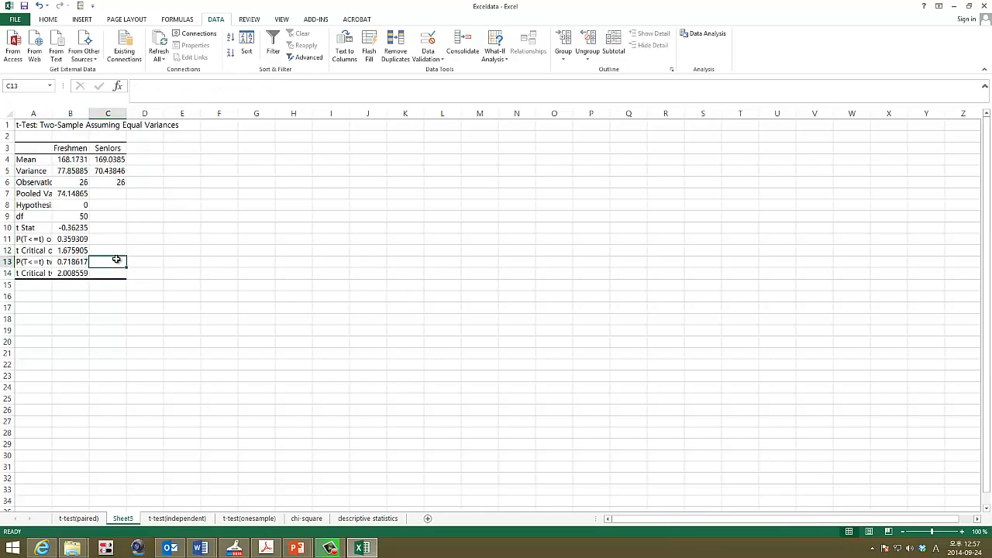
Inspect the independent test's t Stat (≈ -0.56), then return to the t-test(paired) sheet
left_click(71, 227)
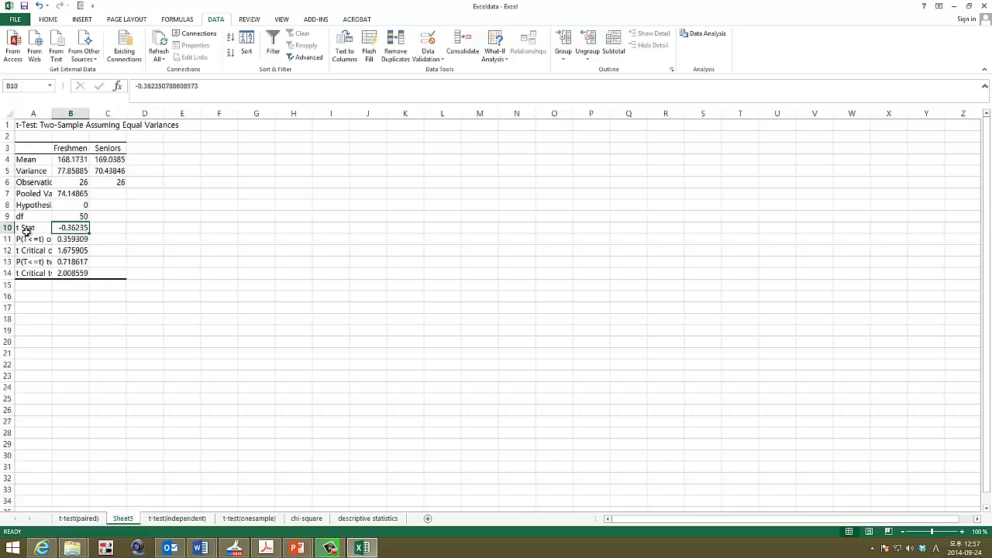
mouse_move(120, 536)
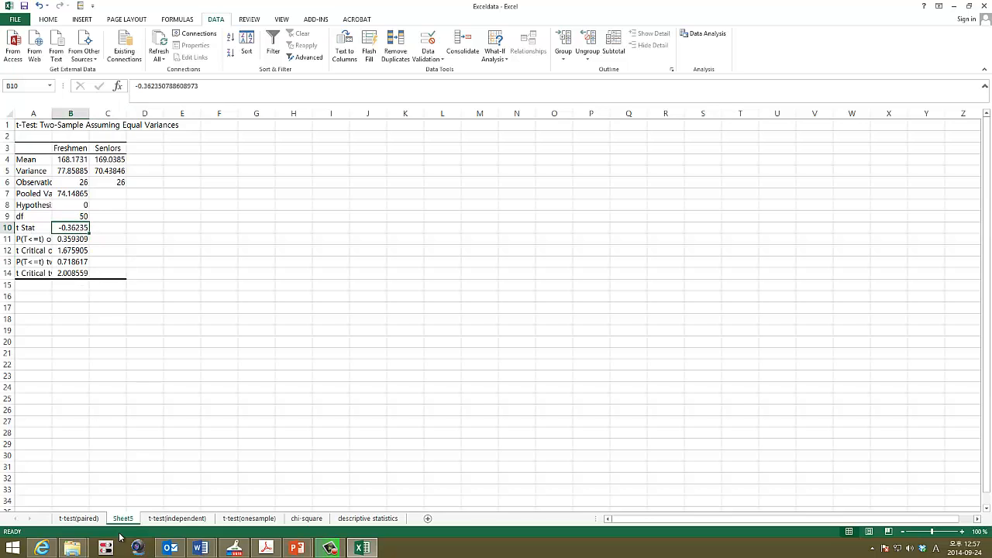
left_click(78, 518)
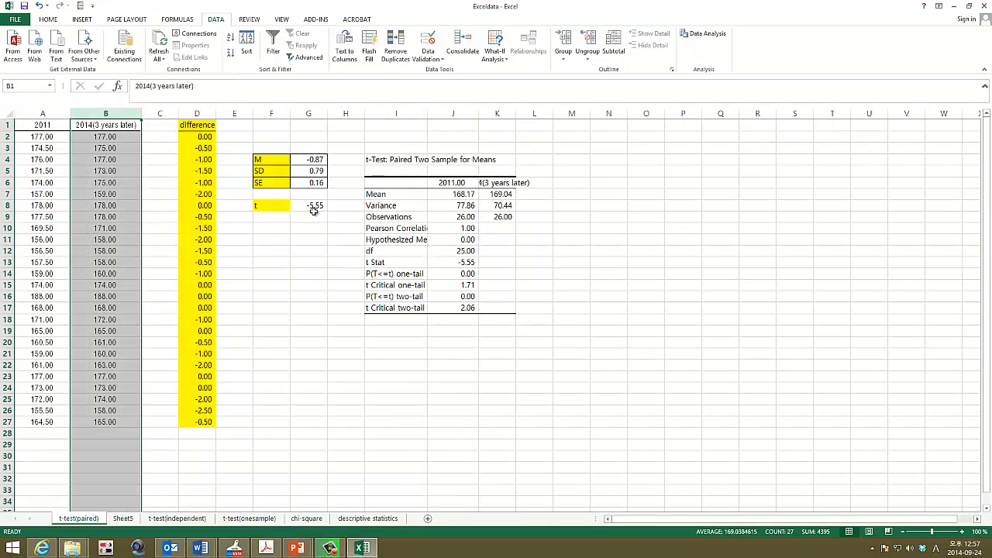
left_click(309, 204)
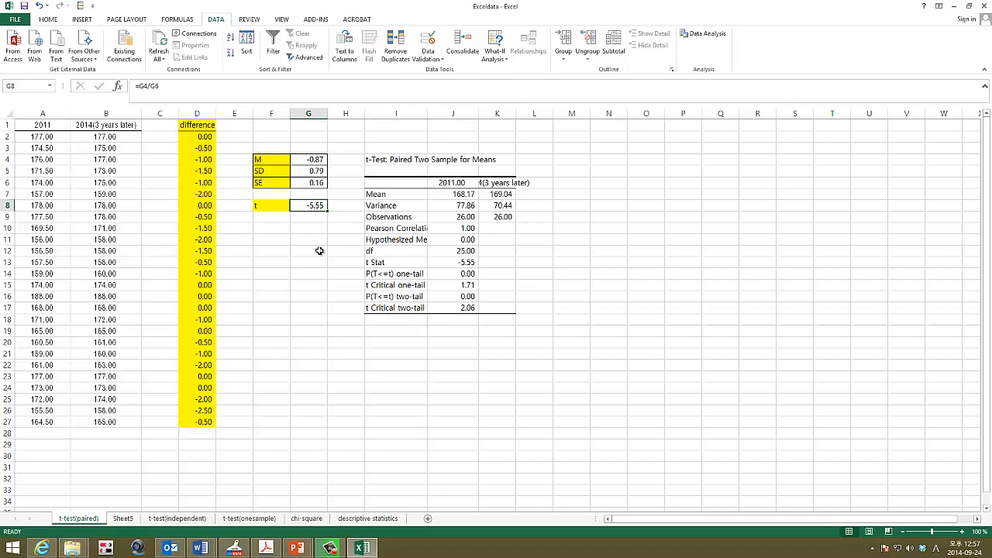
mouse_move(149, 484)
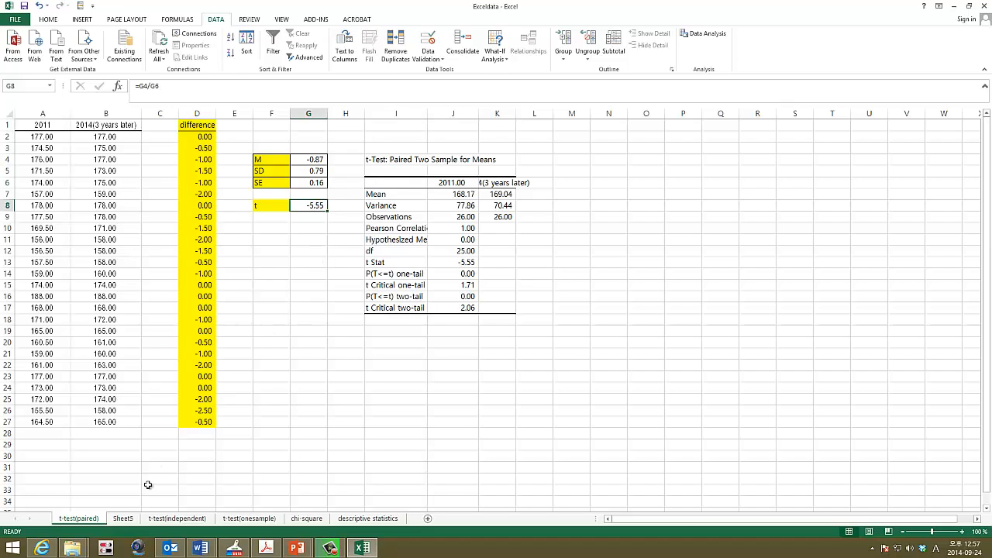
left_click(176, 518)
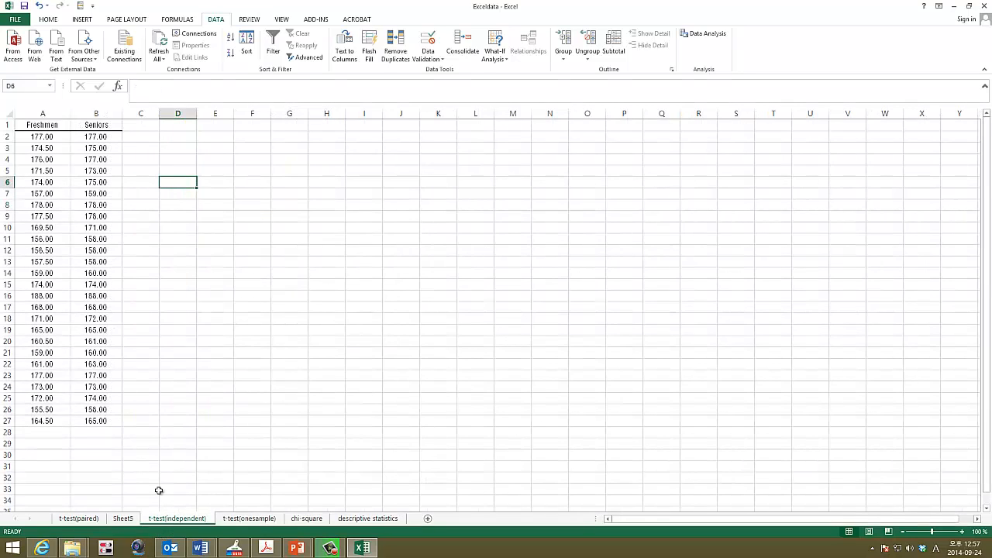
left_click(96, 421)
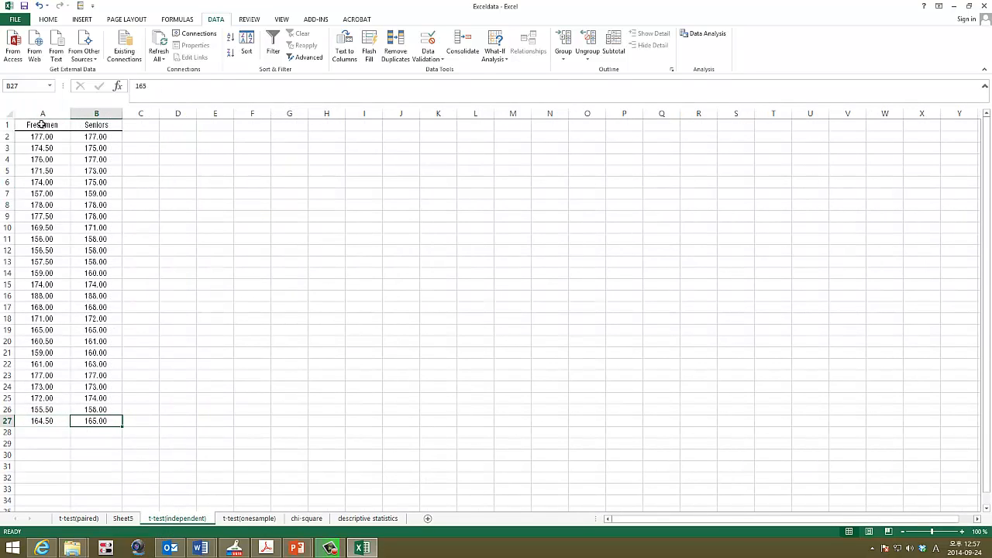
left_click(97, 113)
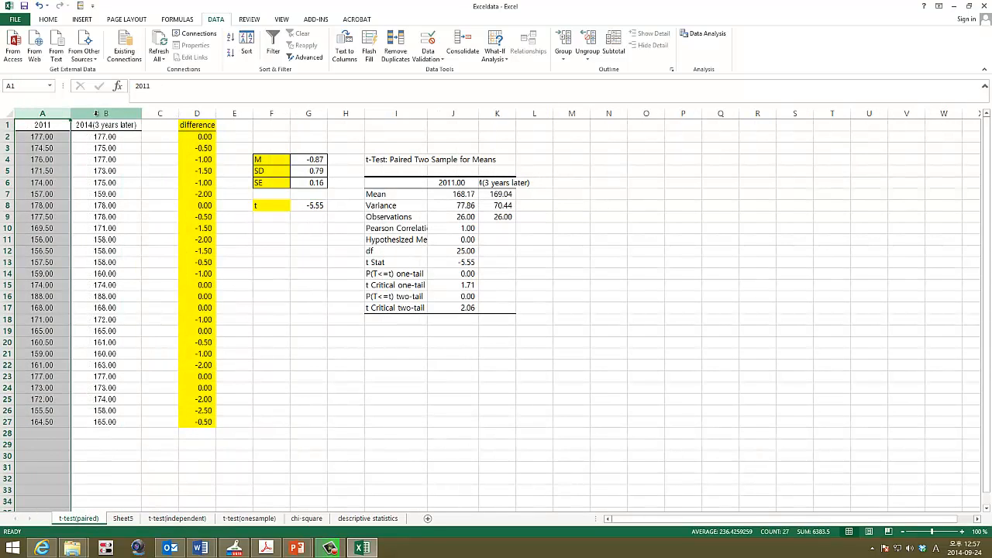
left_click(106, 124)
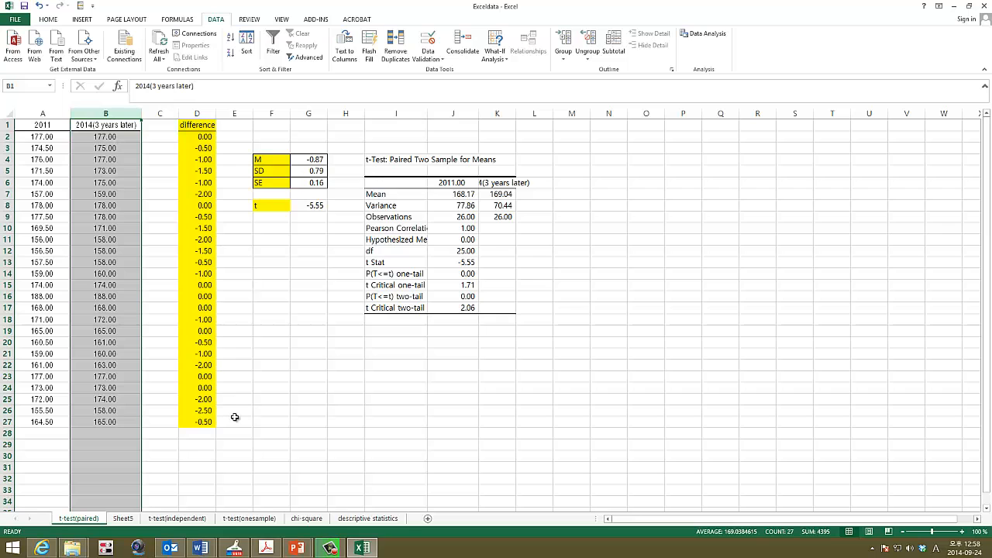
left_click(393, 549)
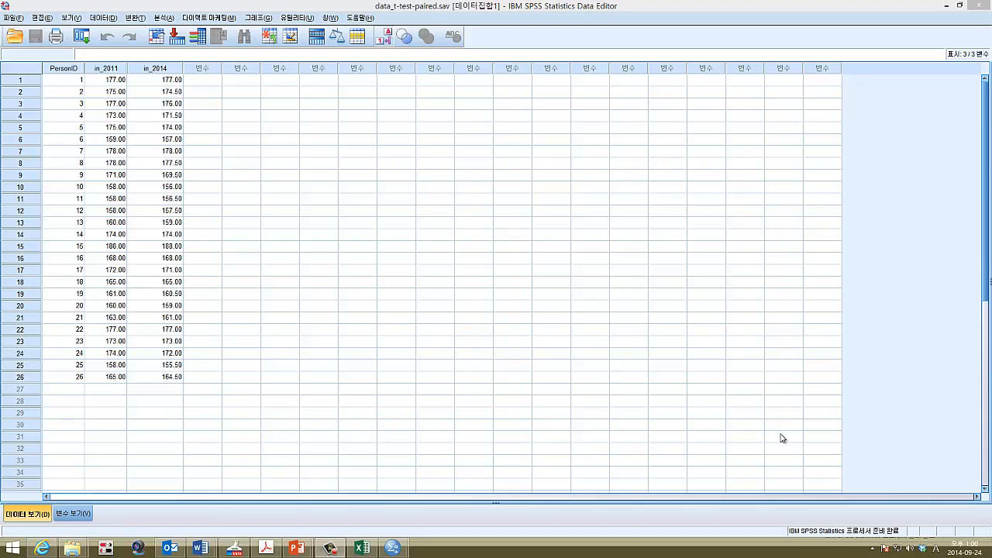
mouse_move(780, 431)
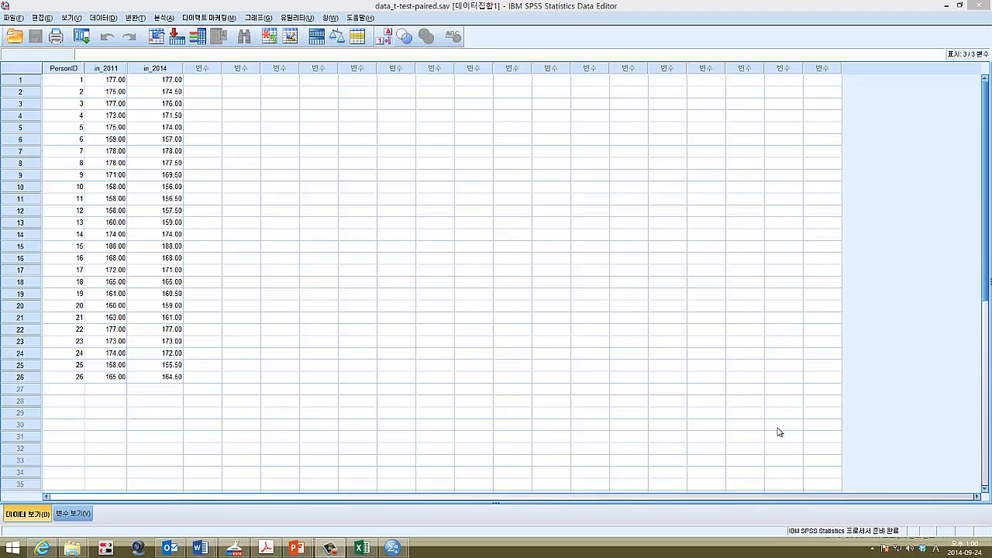
mouse_move(142, 128)
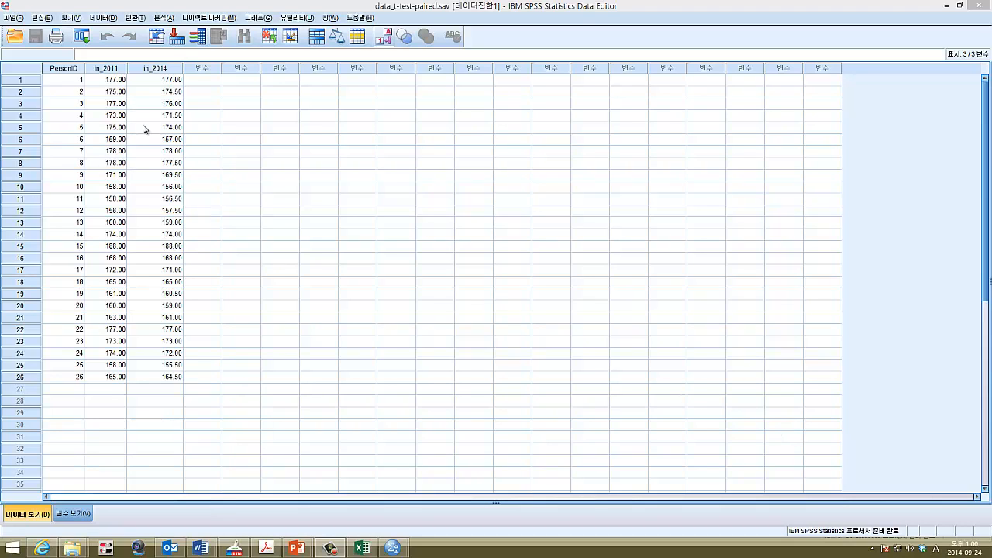
left_click(155, 377)
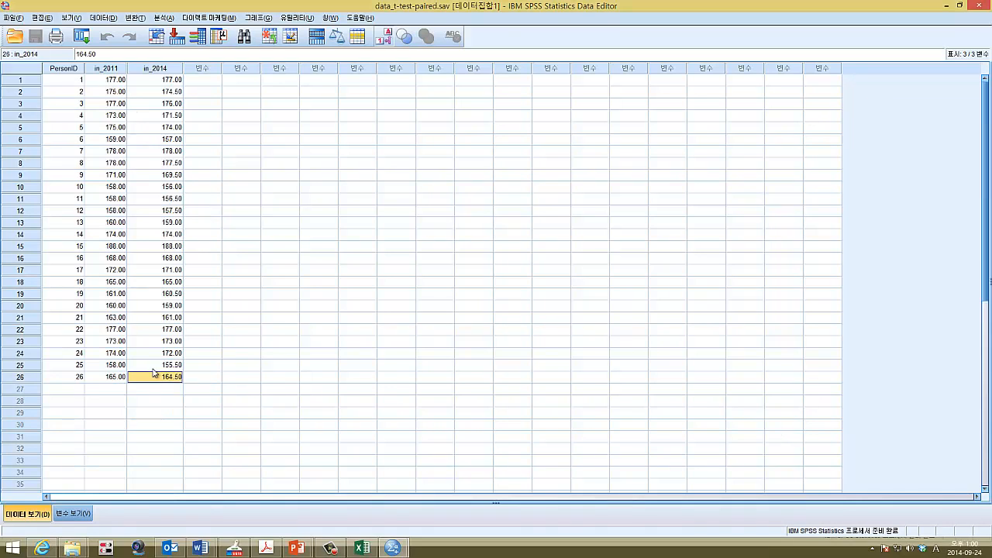
left_click(106, 81)
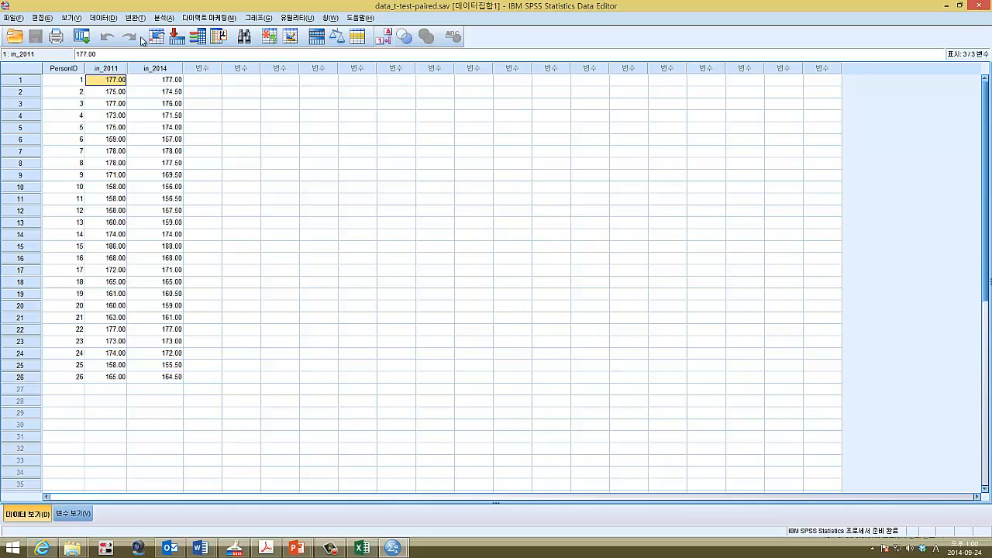
left_click(135, 17)
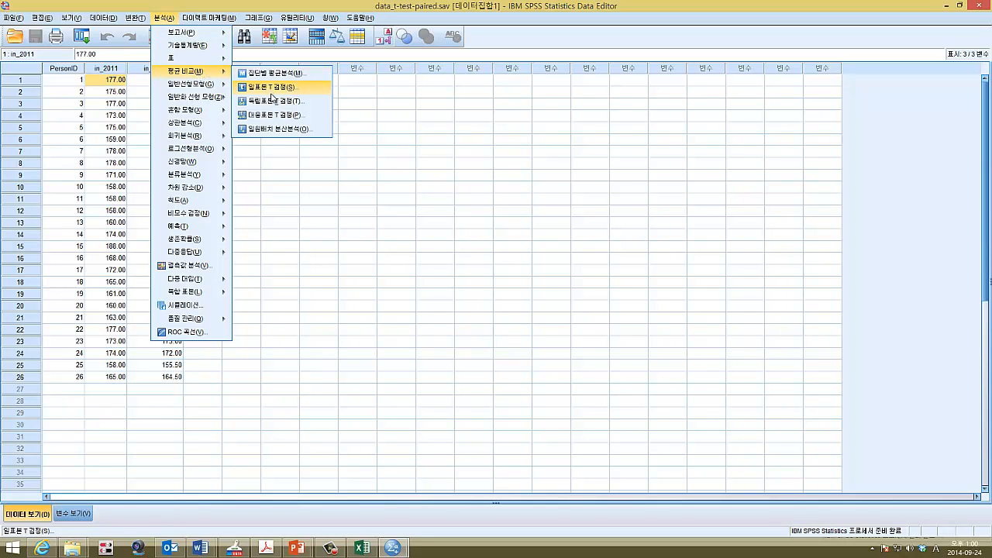
mouse_move(276, 115)
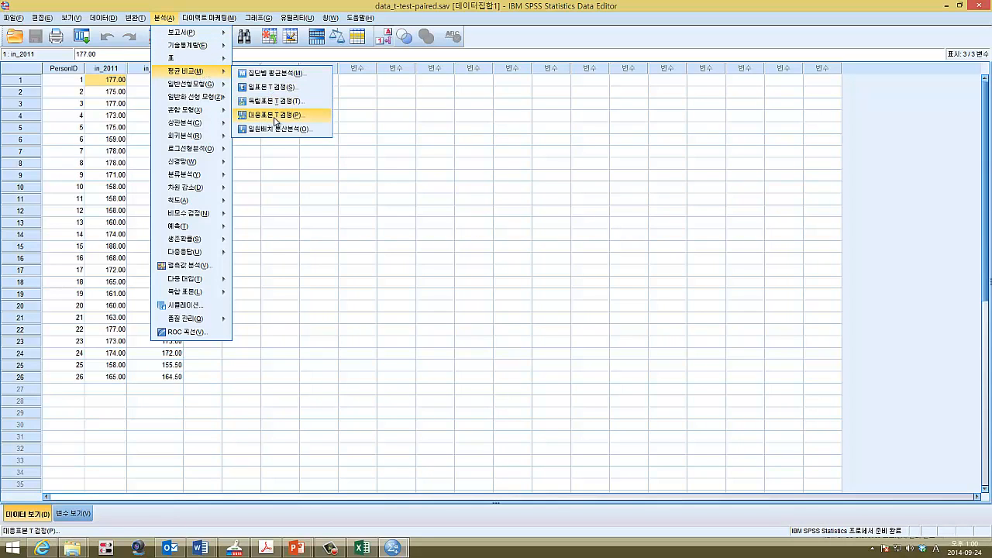
Start a Paired-Samples T Test with m_2011 and m_2014 added as the first variable pair
left_click(276, 114)
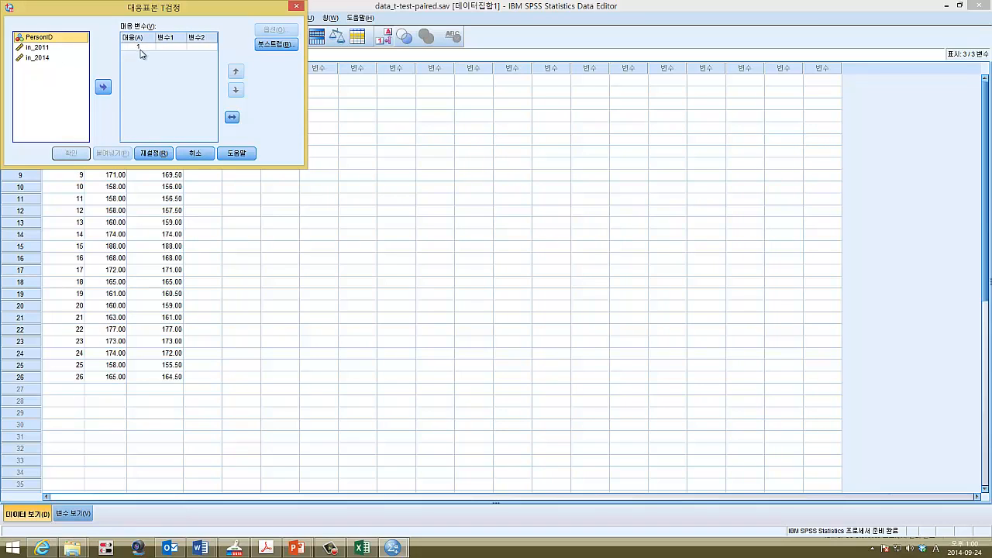
left_click(37, 58)
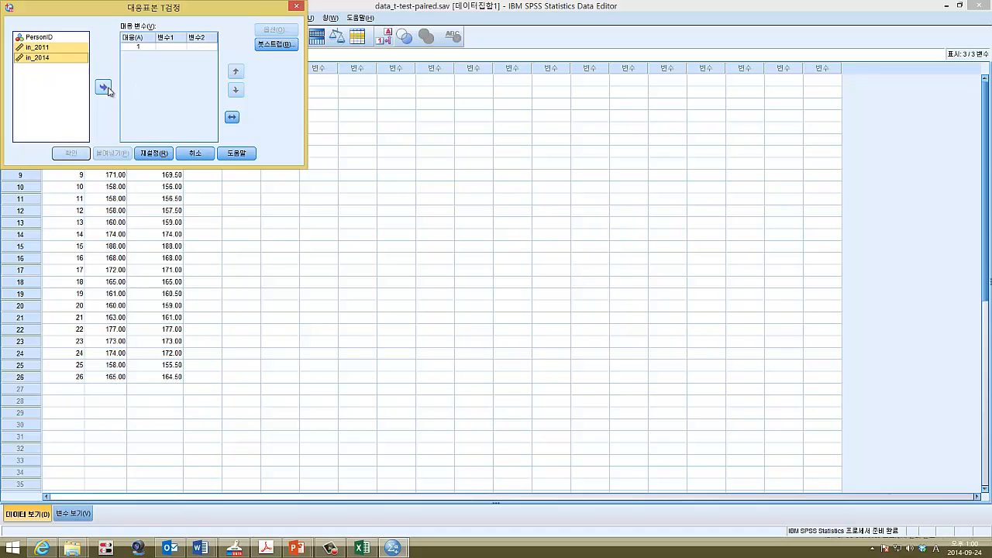
left_click(102, 87)
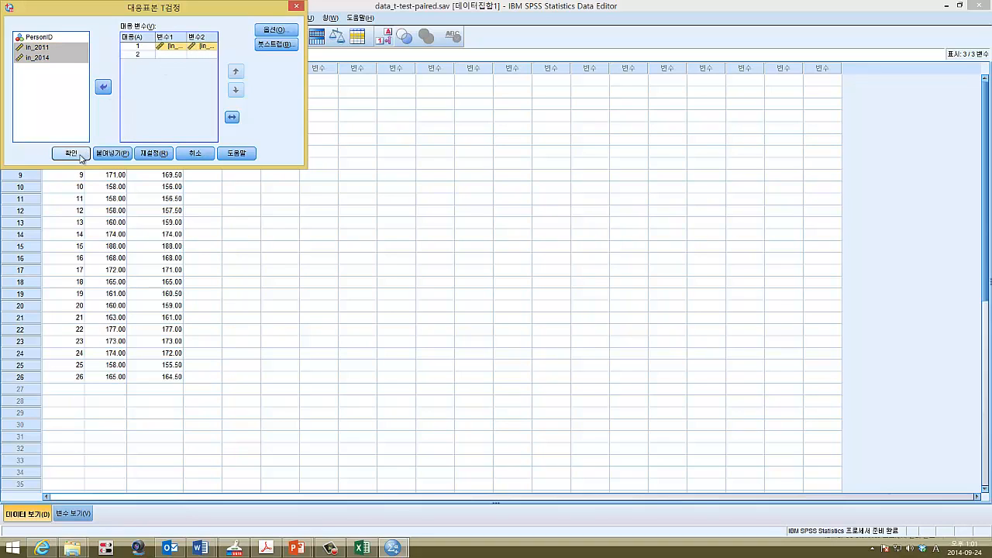
Run the paired test and inspect the Paired Samples Test table: t = 5.554, df 25, Sig. .000
left_click(70, 153)
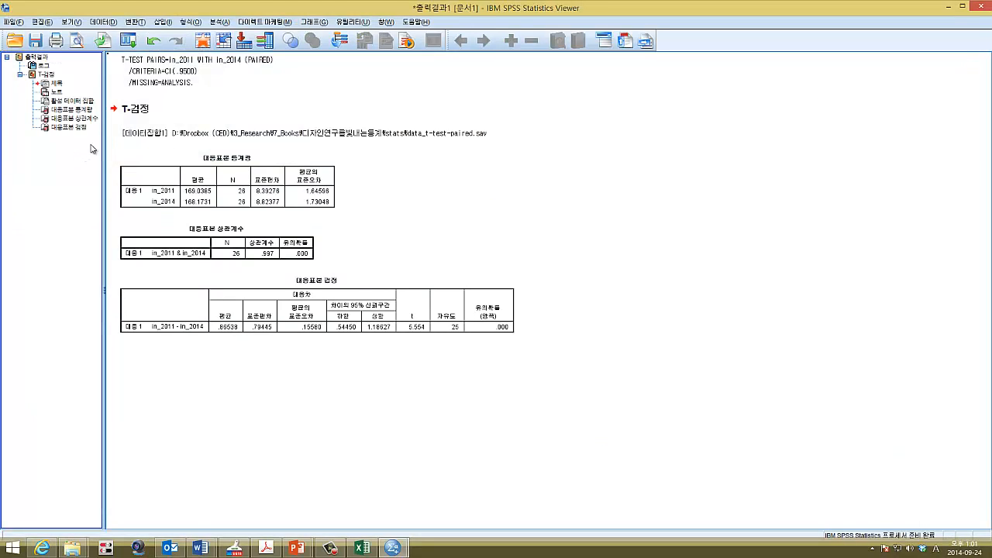
mouse_move(369, 383)
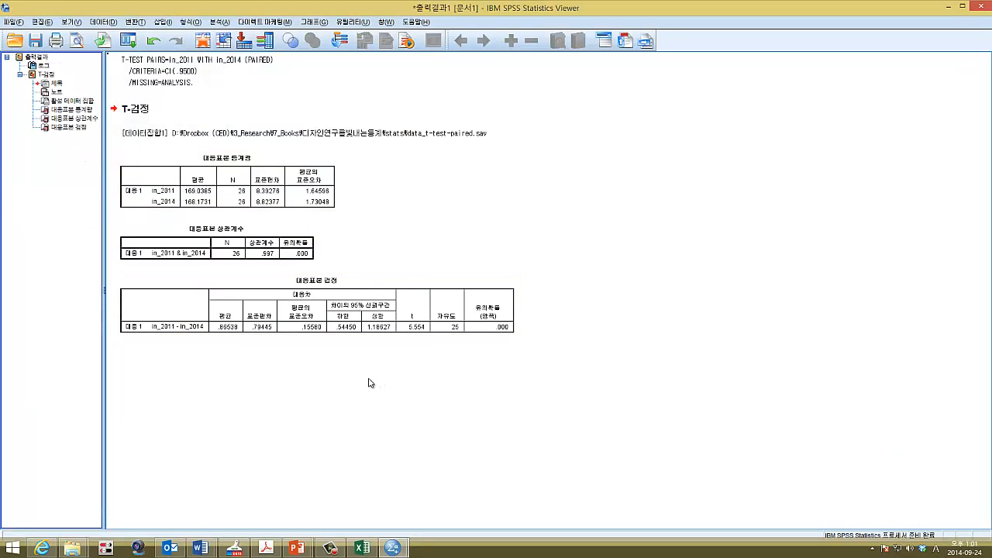
left_click(194, 325)
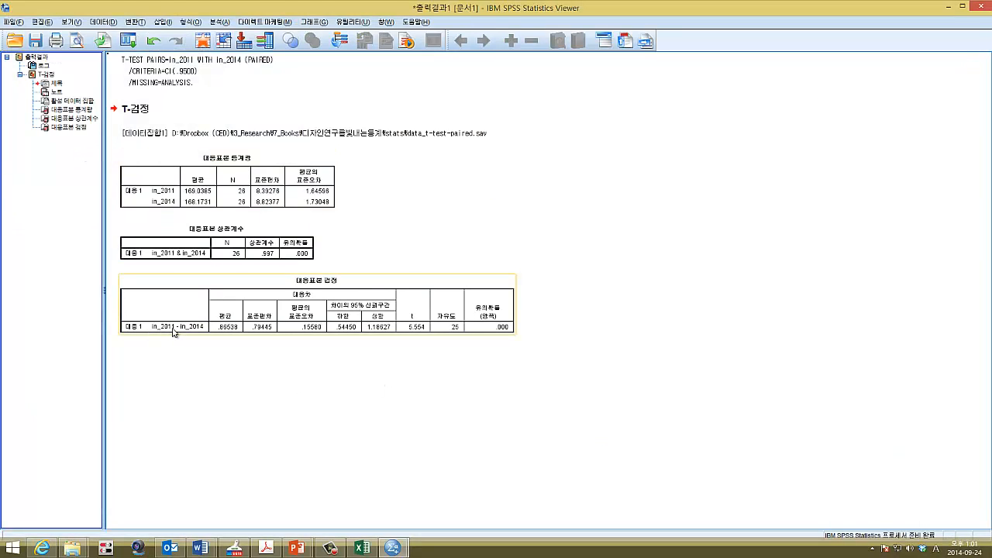
mouse_move(192, 336)
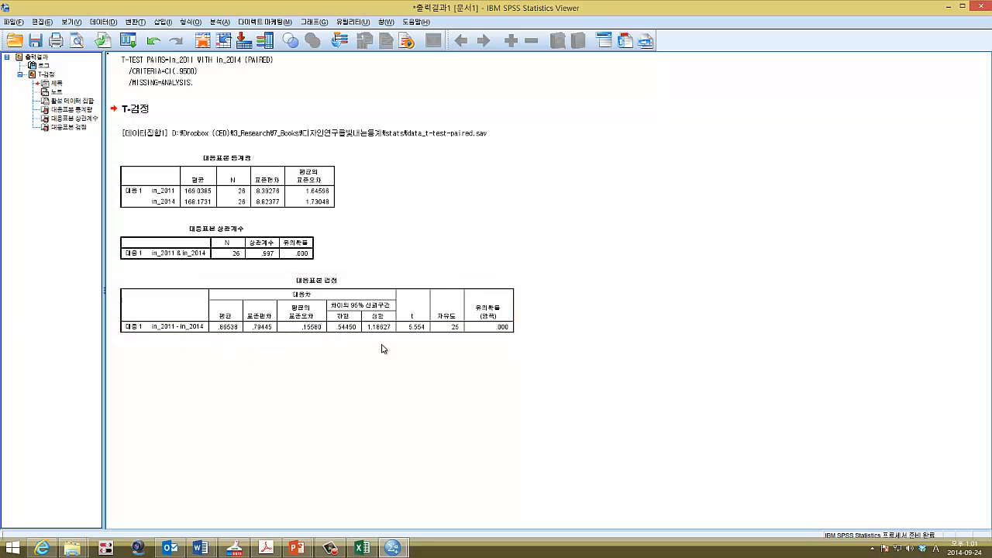
mouse_move(412, 346)
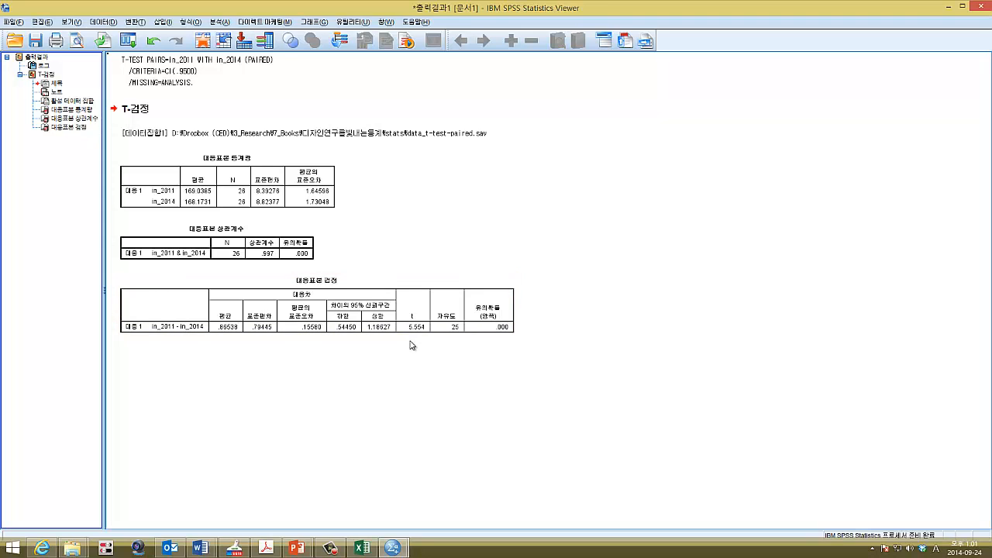
left_click(310, 310)
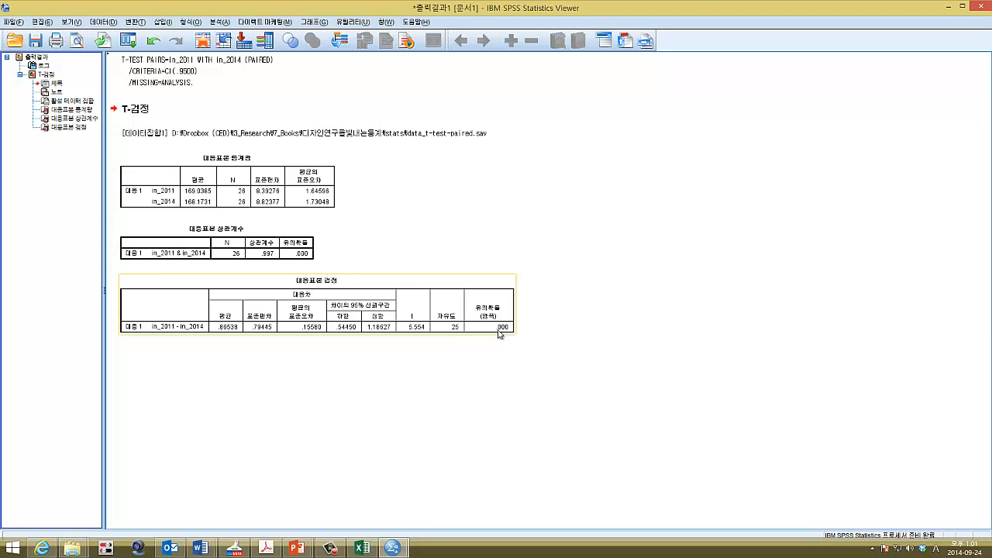
mouse_move(503, 325)
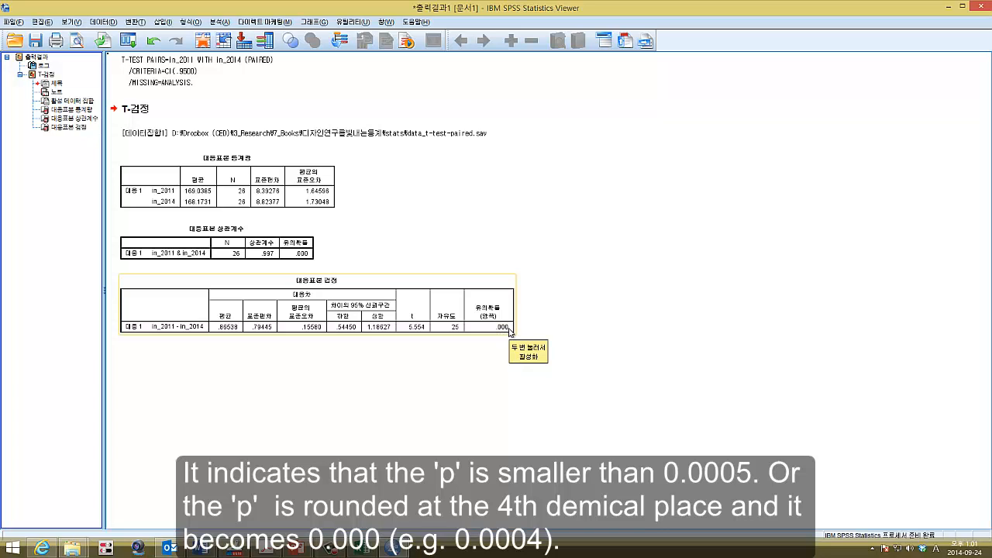
mouse_move(509, 332)
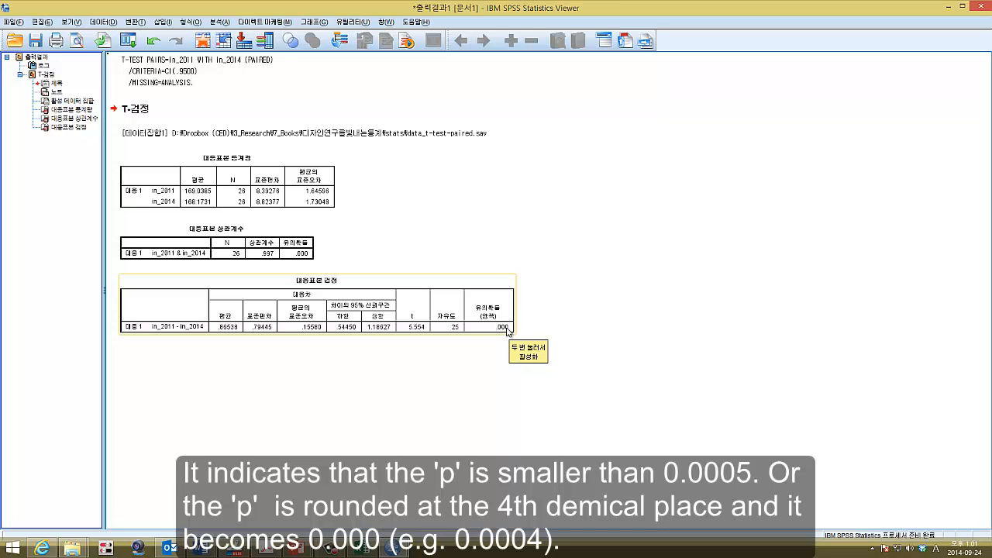
mouse_move(510, 334)
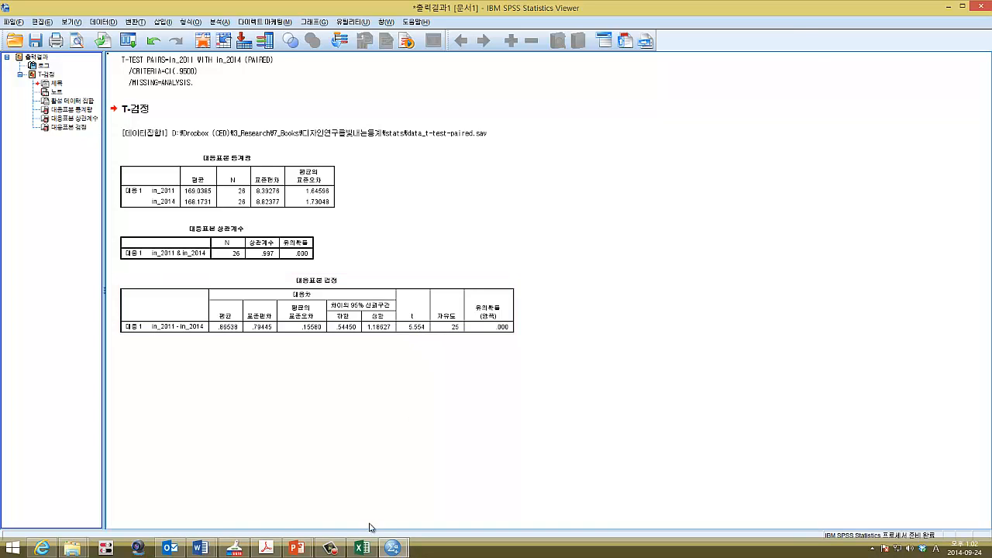
mouse_move(380, 459)
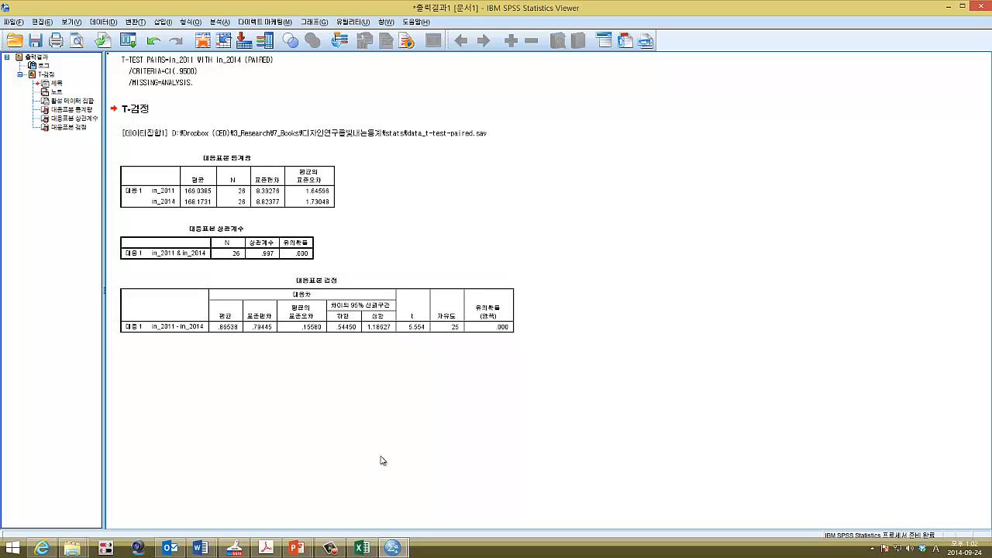
mouse_move(384, 466)
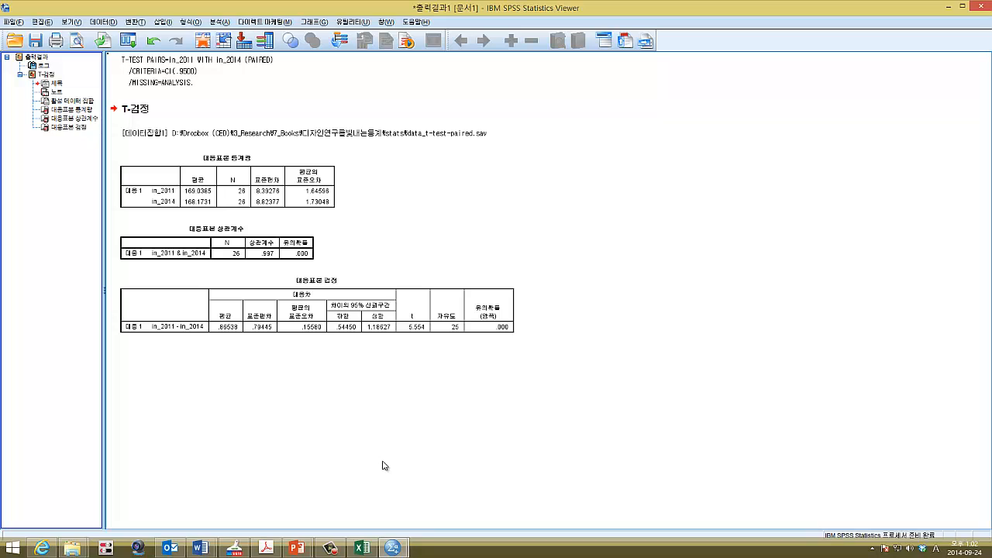
mouse_move(471, 369)
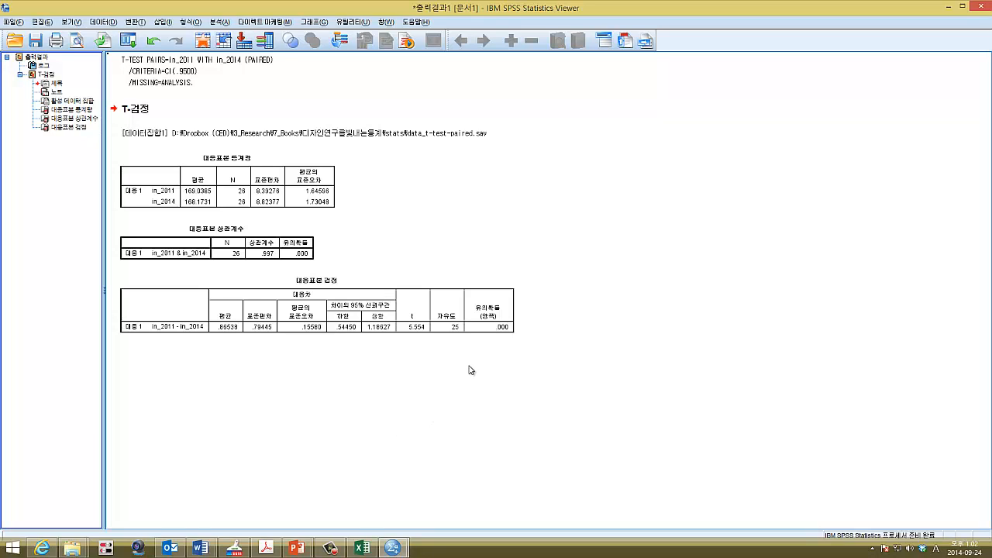
mouse_move(487, 366)
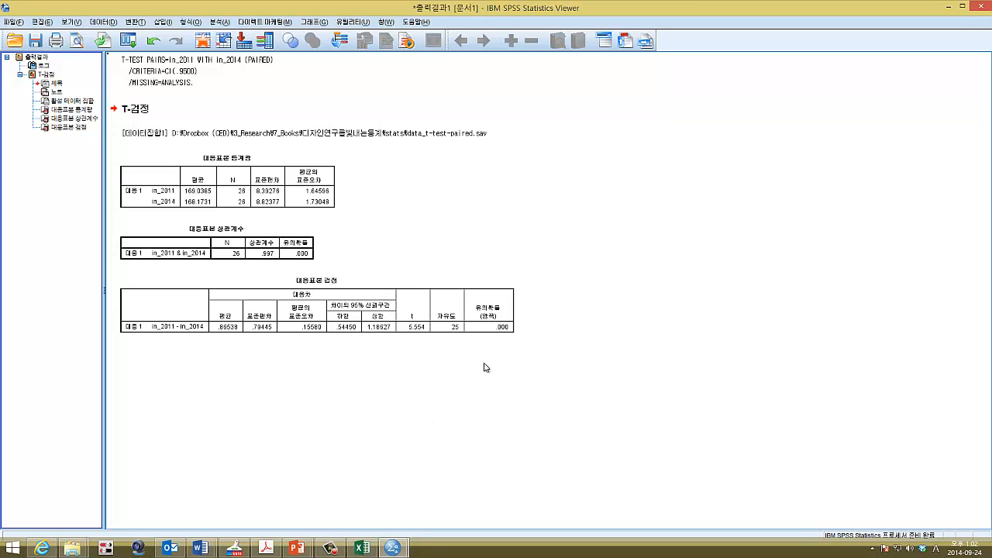